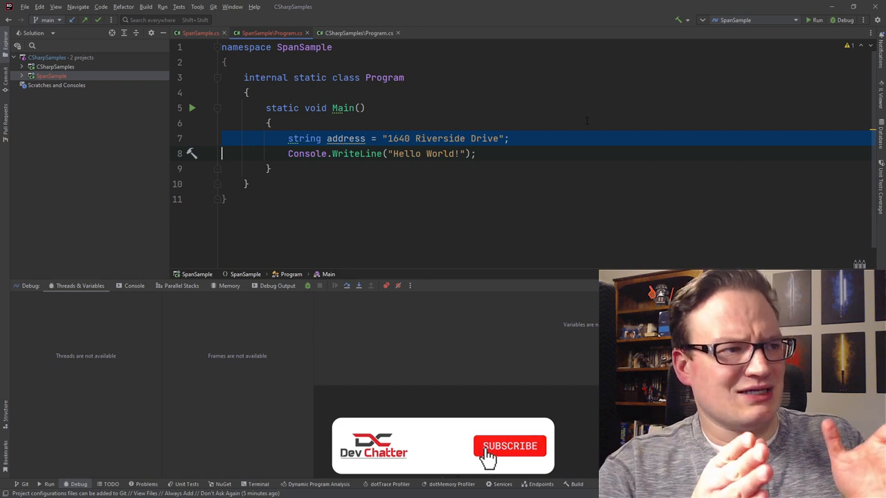
Step: Add the line address += ", Hill Valley, CA"; below the address declaration
left_click(509, 446)
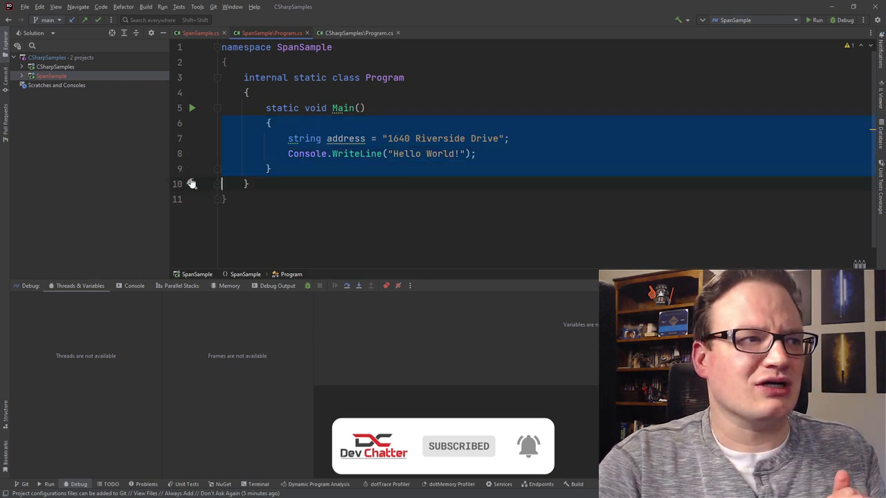
double_click(346, 138)
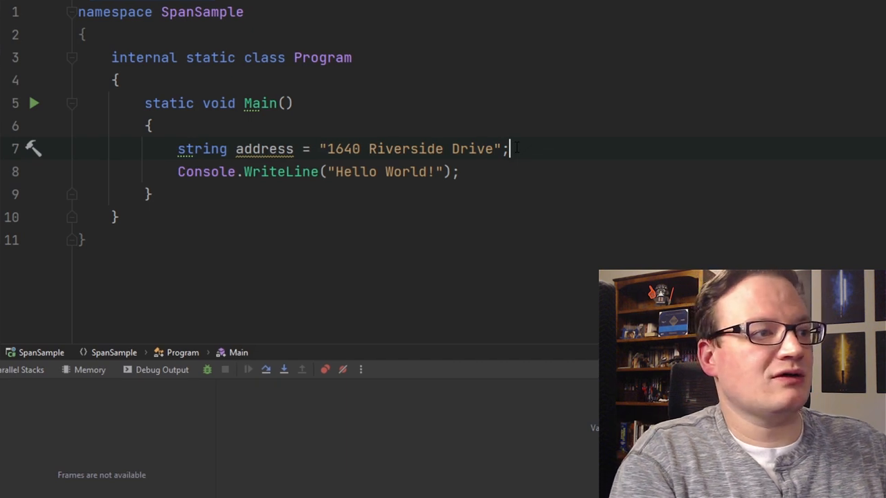
type("address")
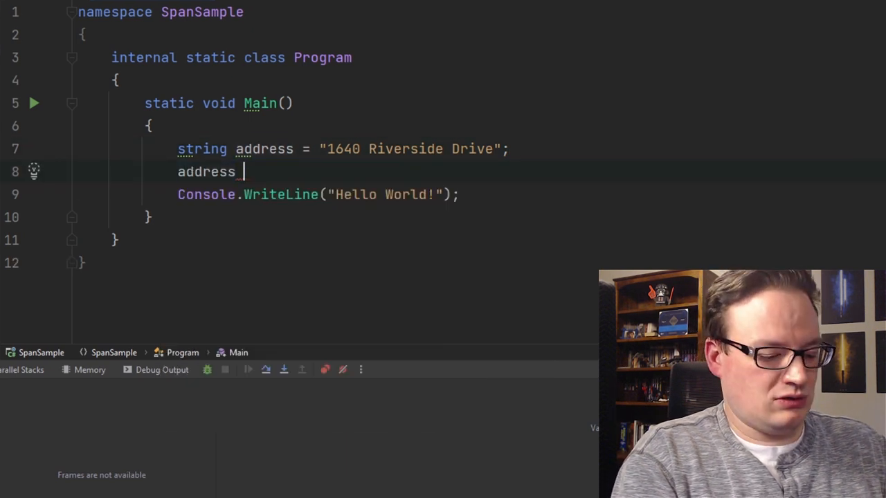
type("+=")
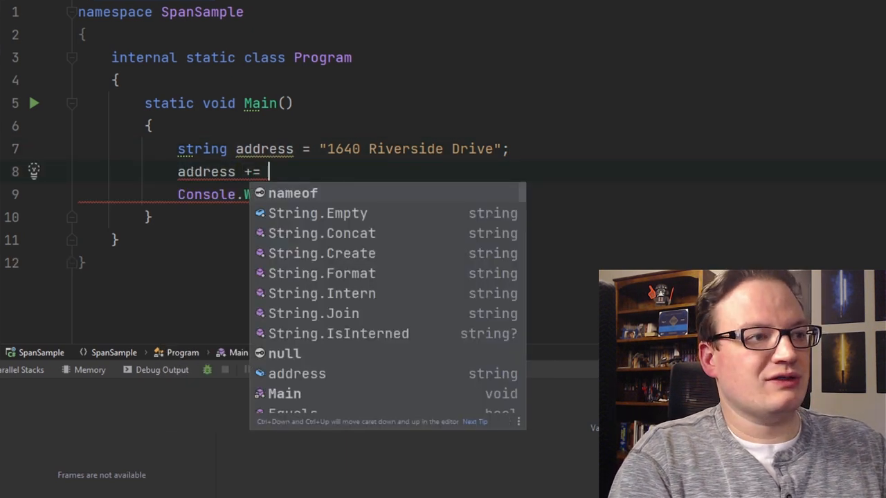
type("\"\";")
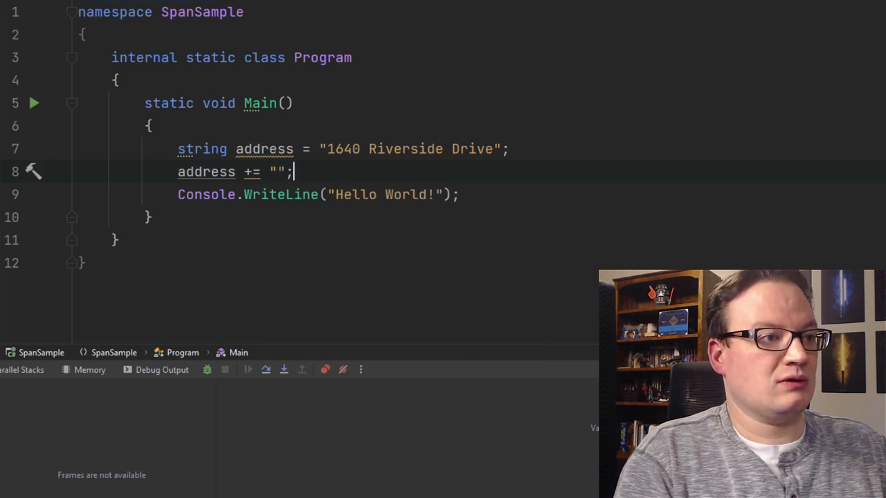
type("\",")
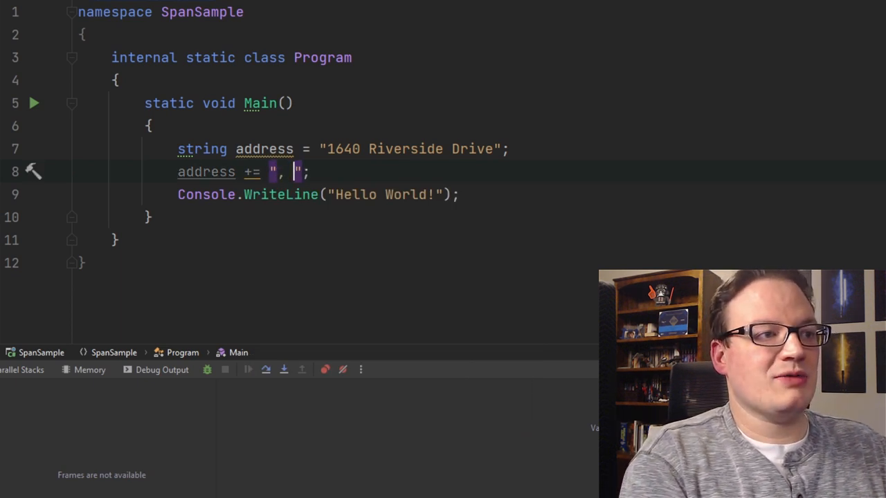
type("Hill")
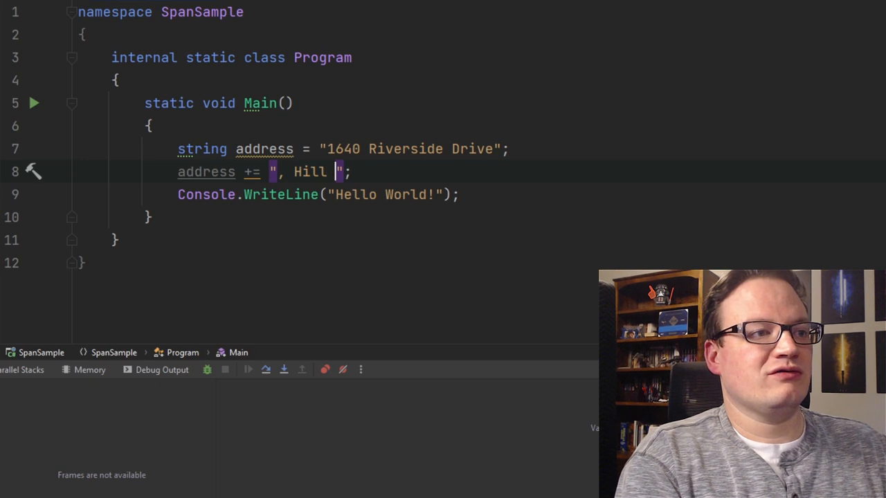
type("Valley, CA")
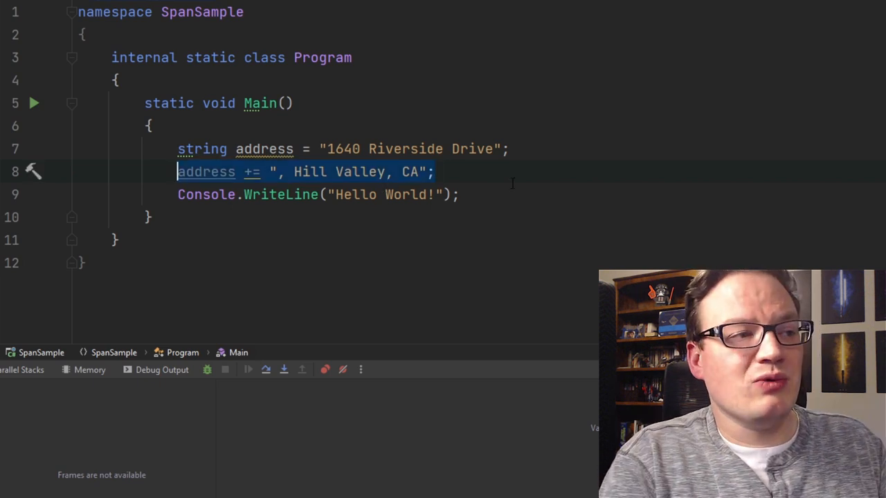
Step: Replace the append line with string houseNumber = address.Substring(0, 4);
type("string")
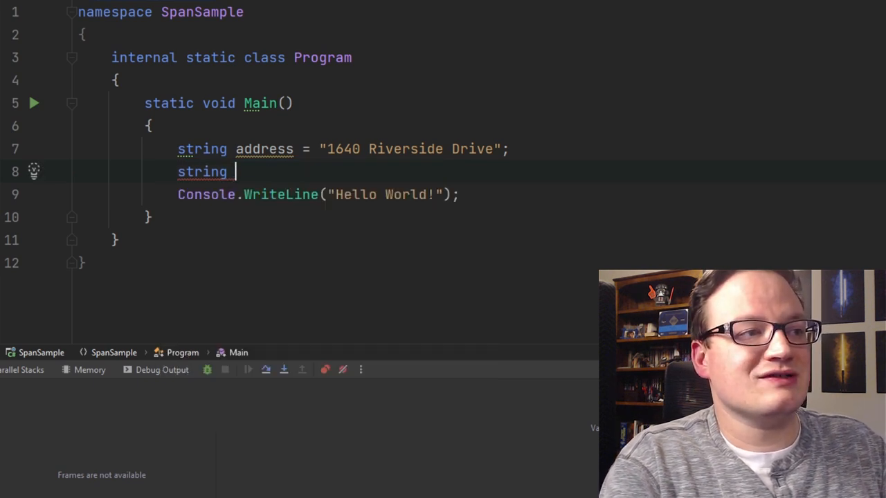
type("number")
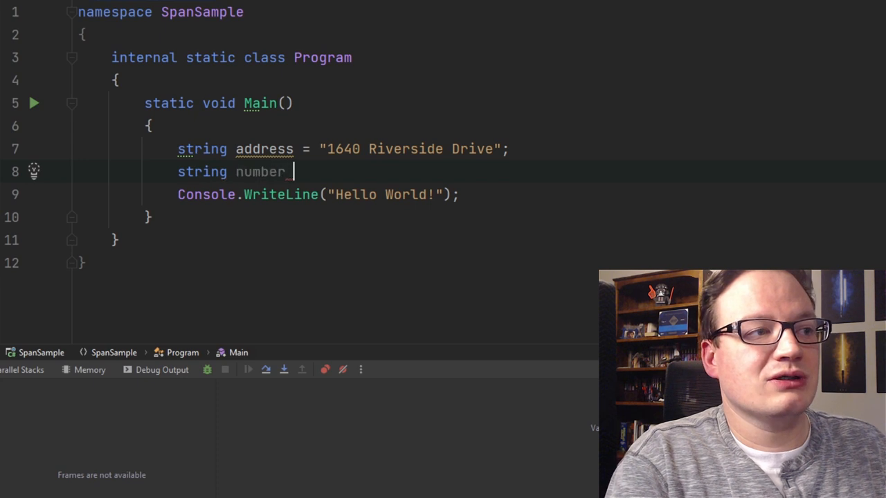
type("houseNumbe")
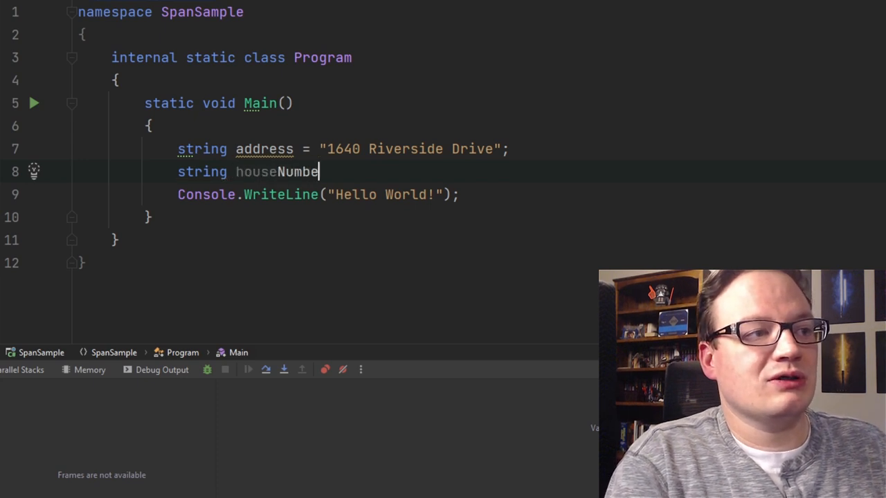
type("r = address.")
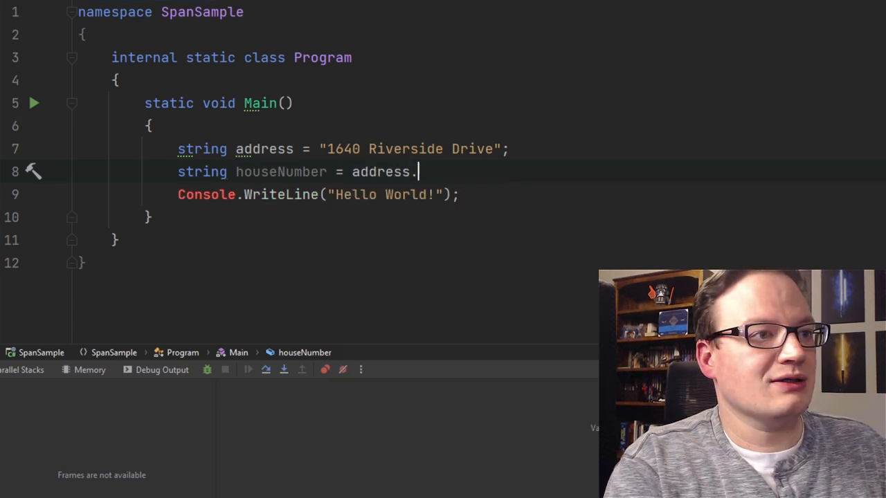
type("Substring(")
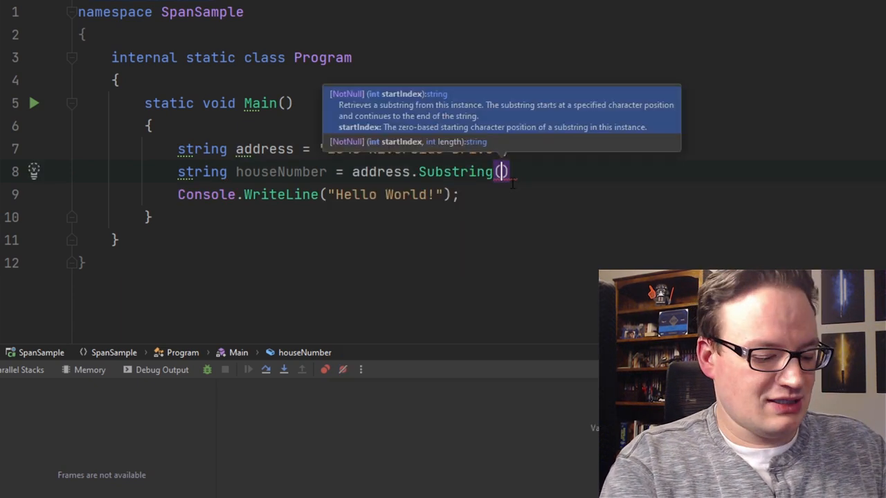
type("0,")
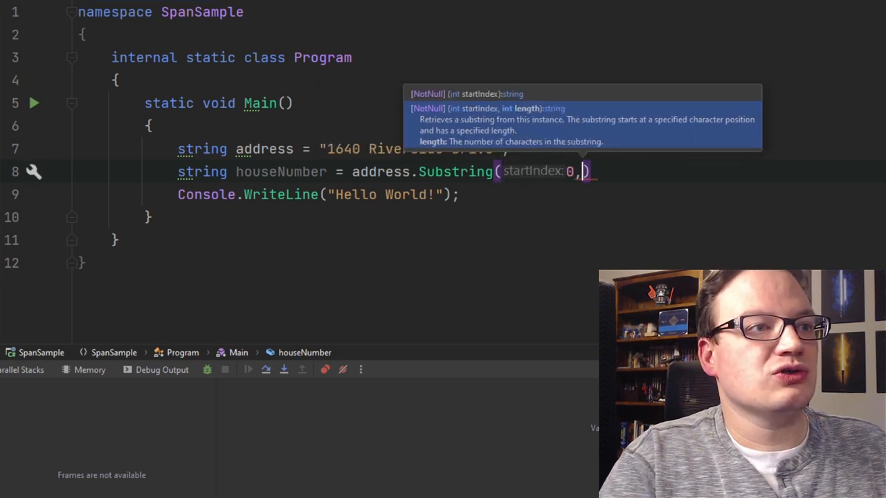
type("4")
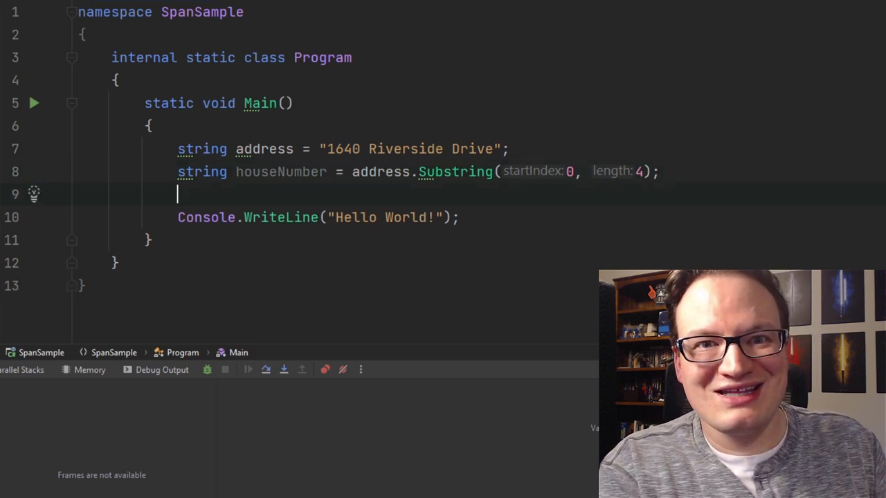
Step: Declare string streetName = address.Substring(5, 9), counting Riverside's nine letters, then start a new line
type("string")
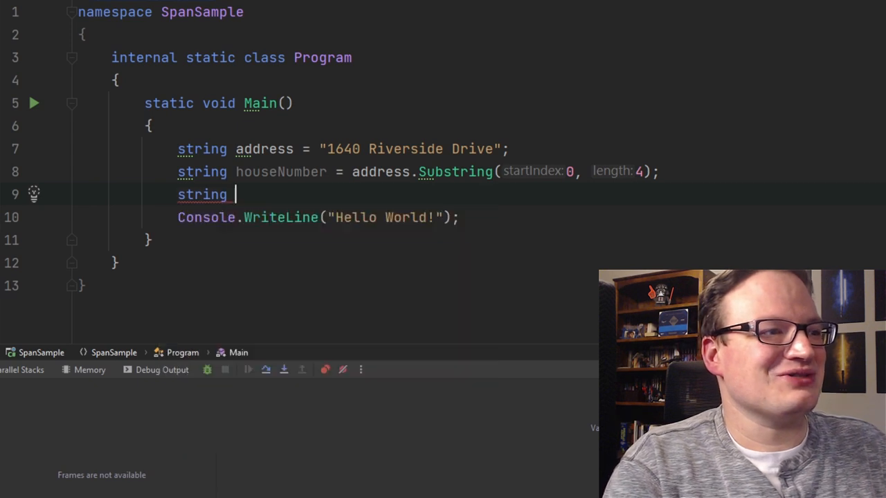
type("streetName =")
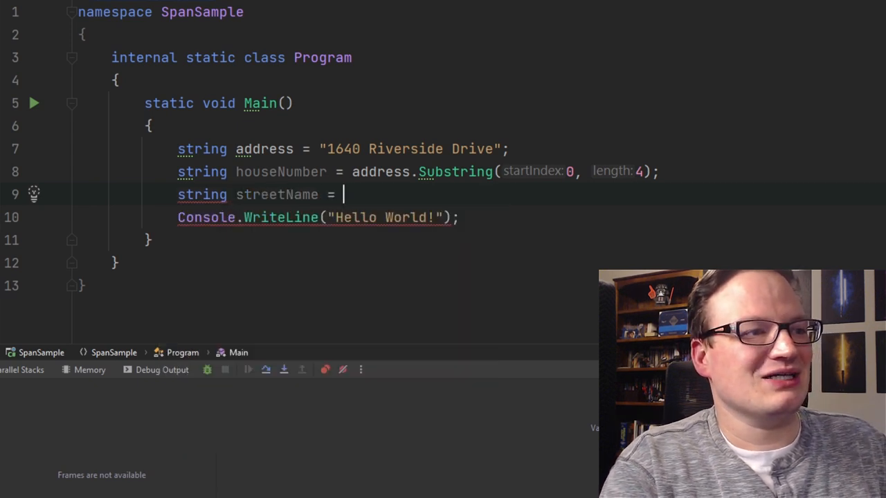
type("address.")
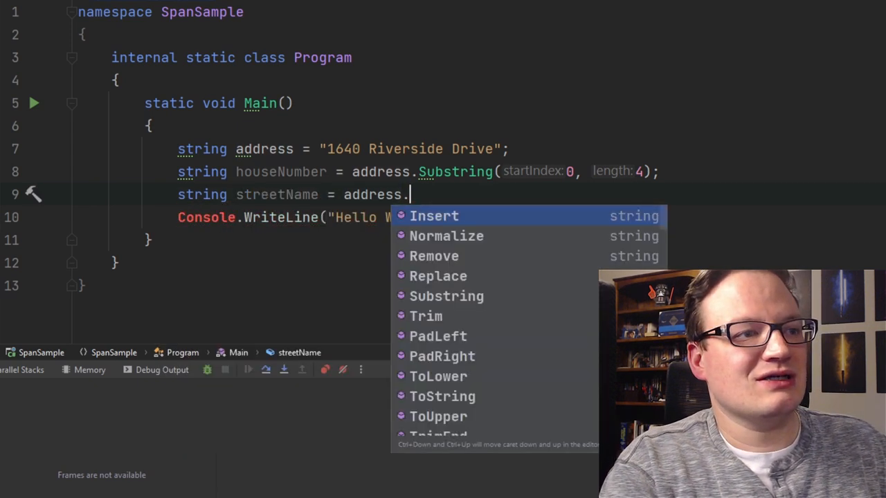
left_click(447, 296)
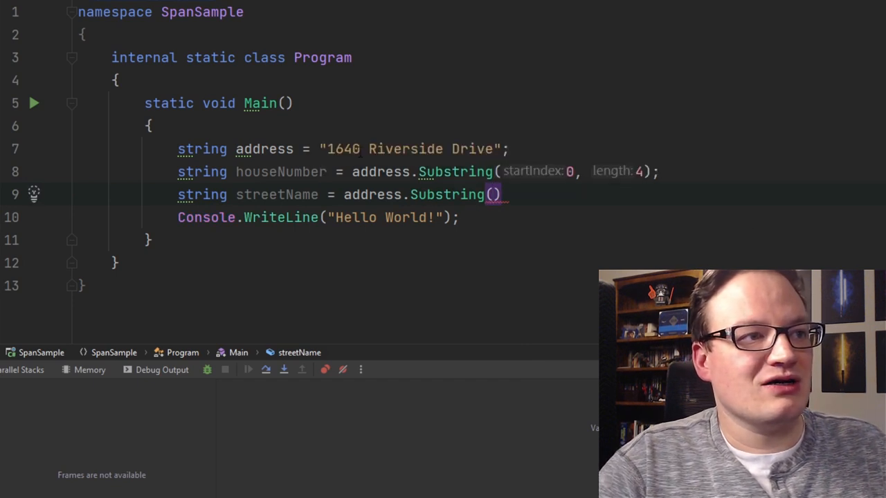
type("5")
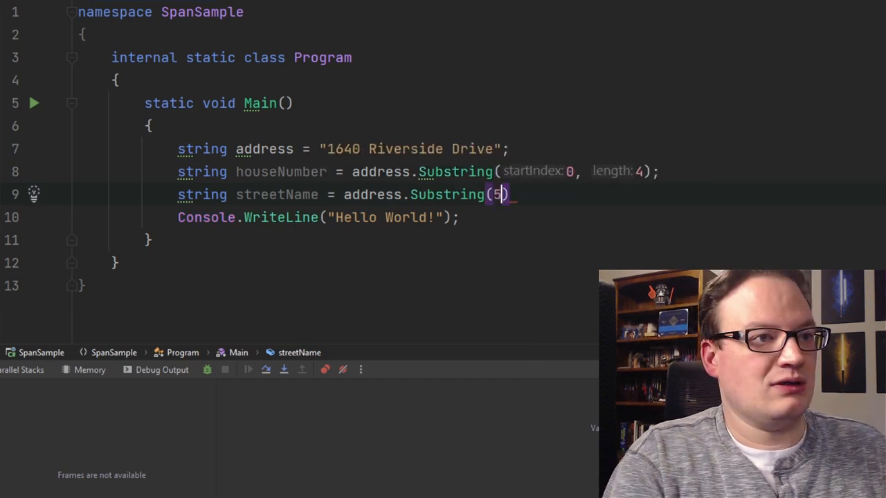
type(",")
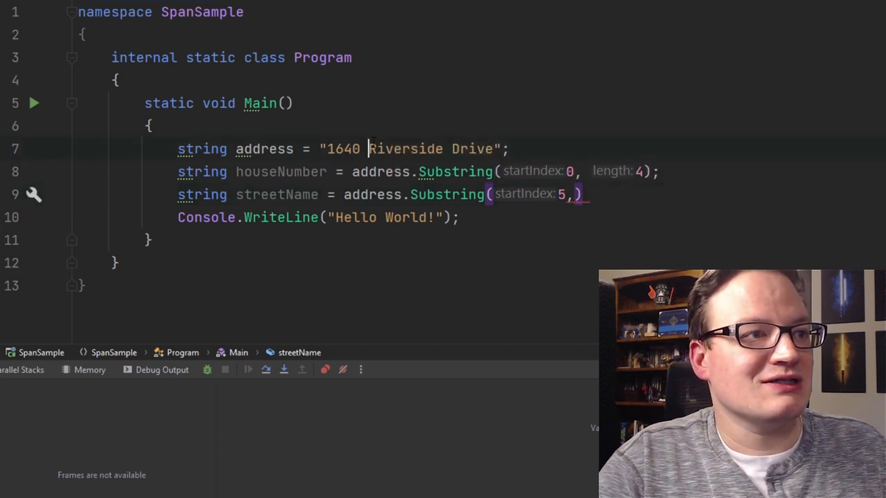
double_click(393, 149)
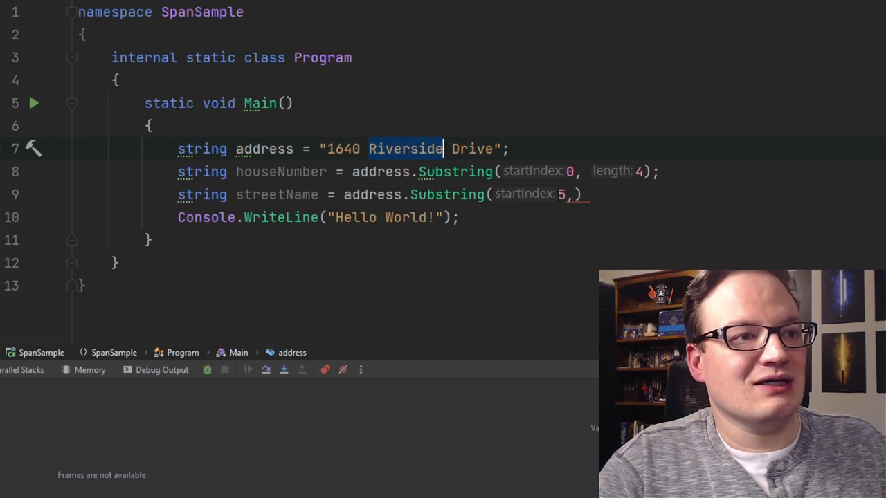
type("9")
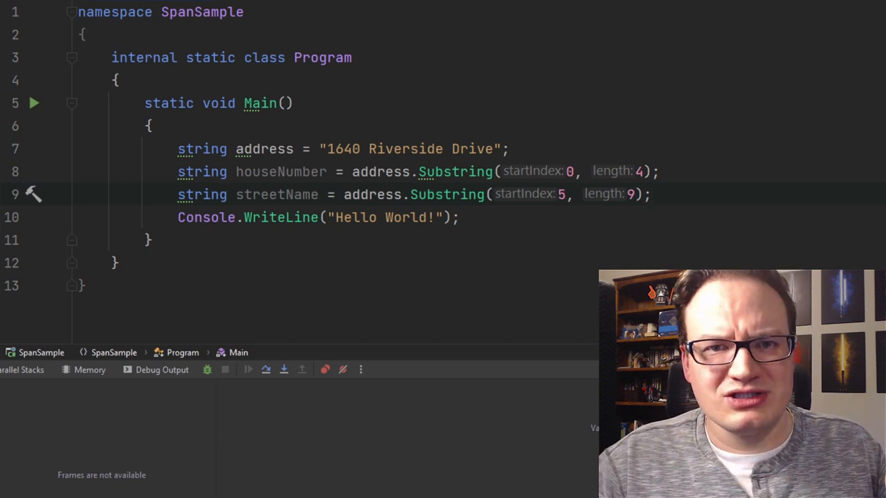
key("Enter")
type("string")
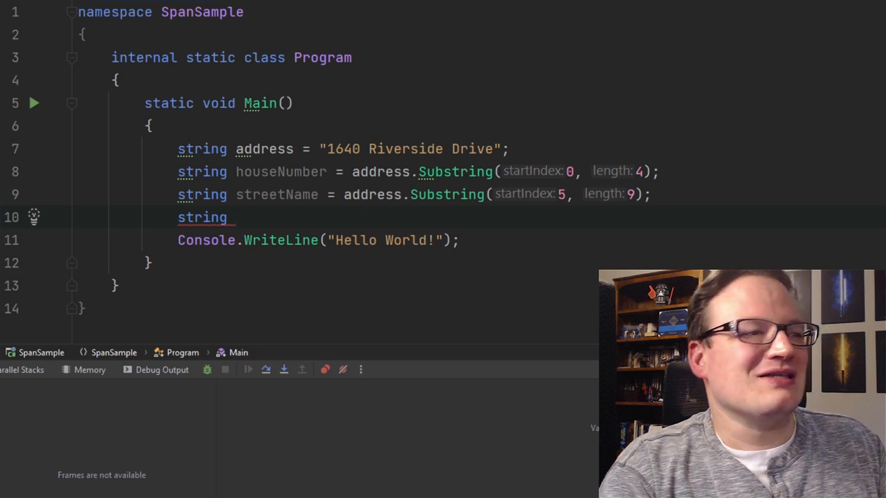
Step: Declare streetType = address.Substring(15, 5) and print address, houseNumber, streetName and streetType
type("street")
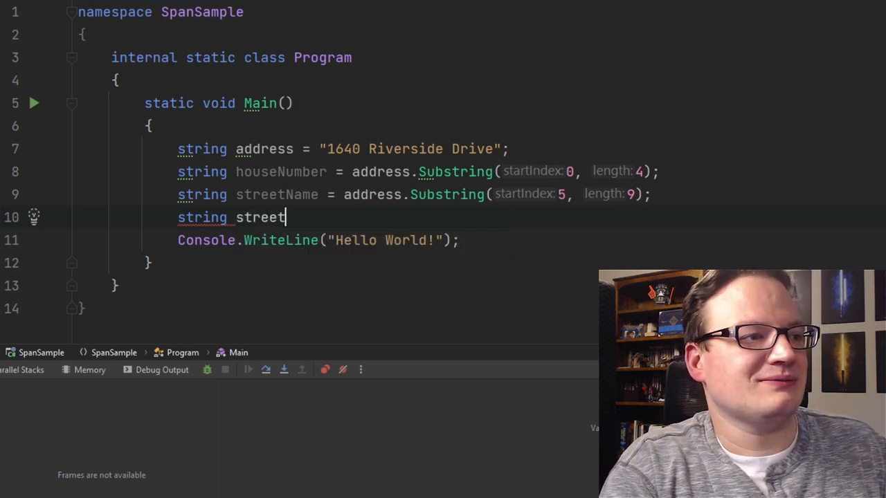
type("Type = address")
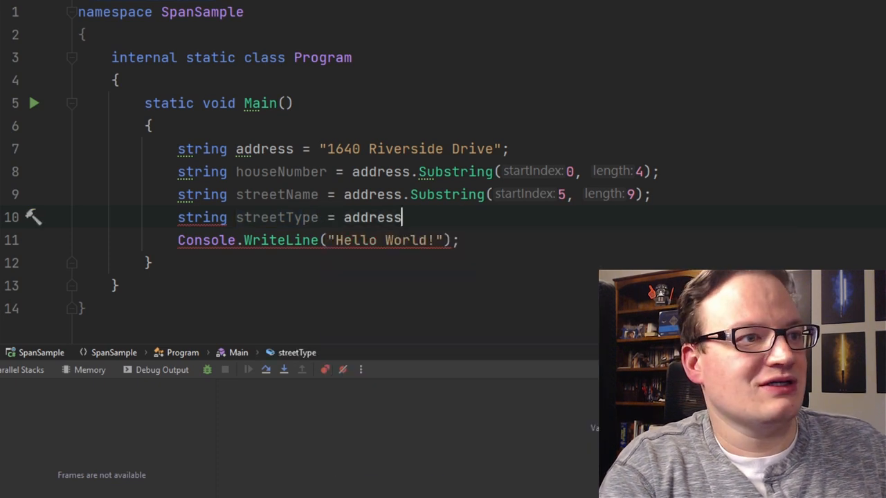
type(".Substring(")
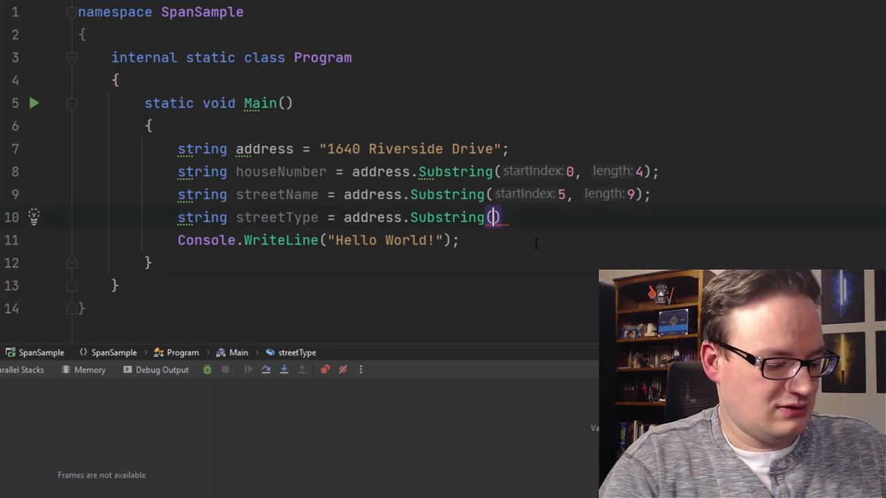
type("15,")
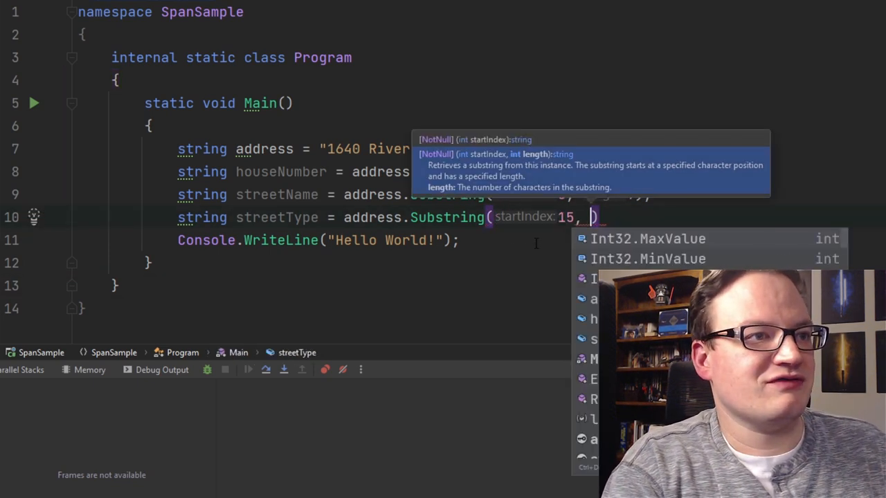
type("5);")
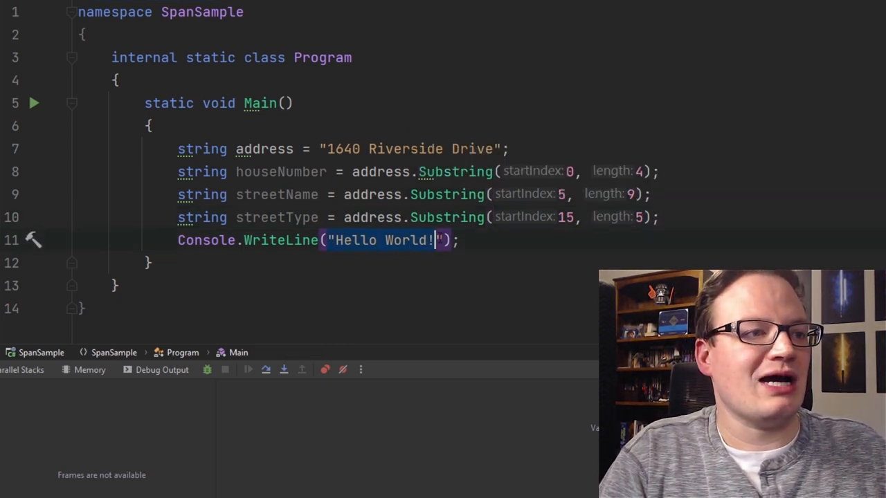
type("add")
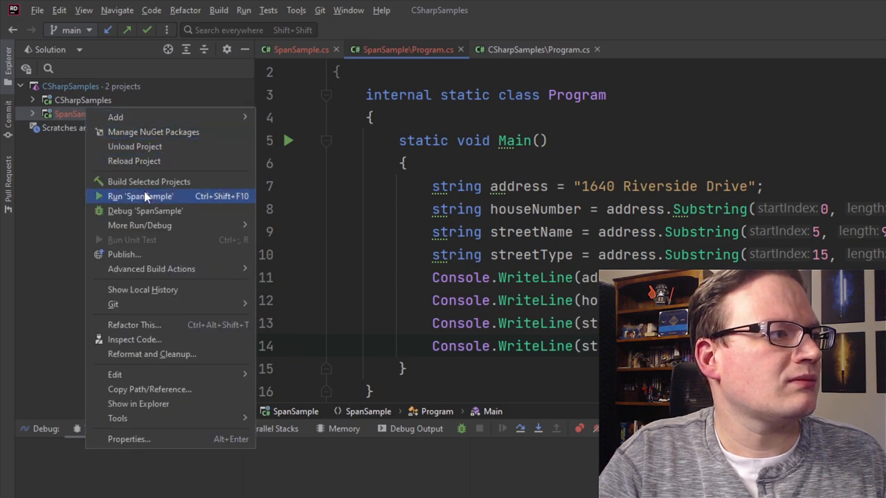
Step: Run the SpanSample project from its context menu
left_click(140, 196)
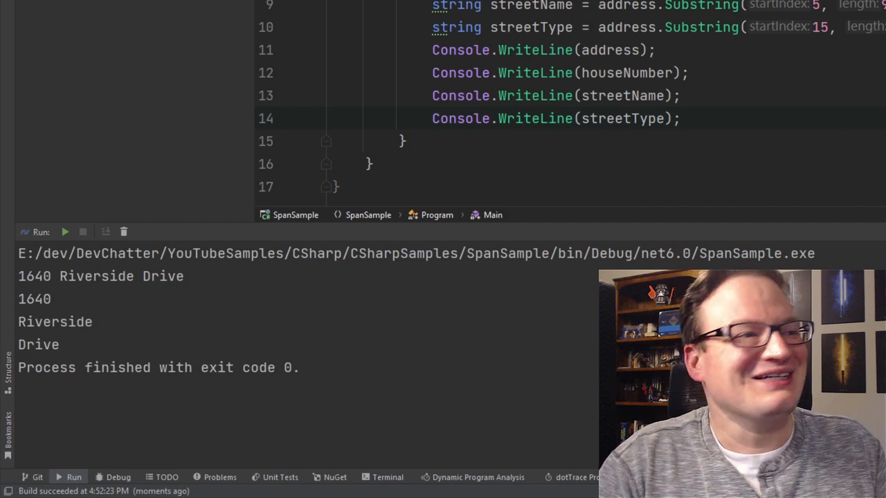
mouse_move(549, 49)
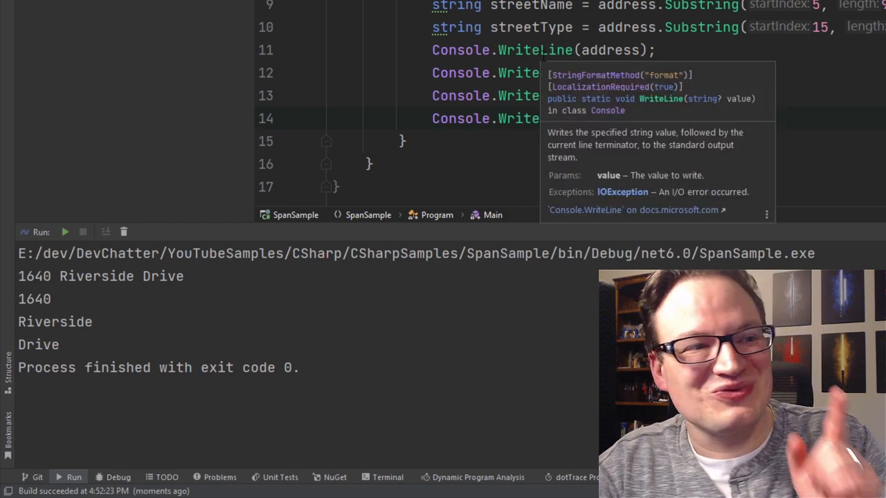
mouse_move(203, 420)
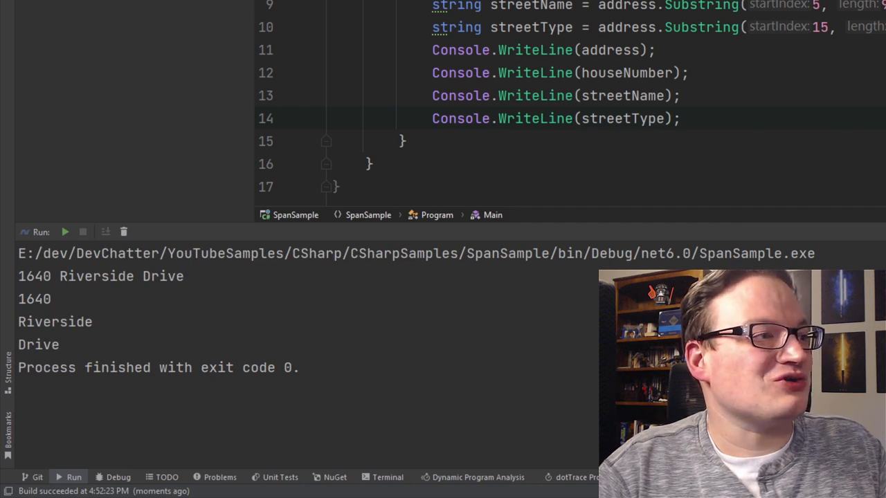
mouse_move(133, 465)
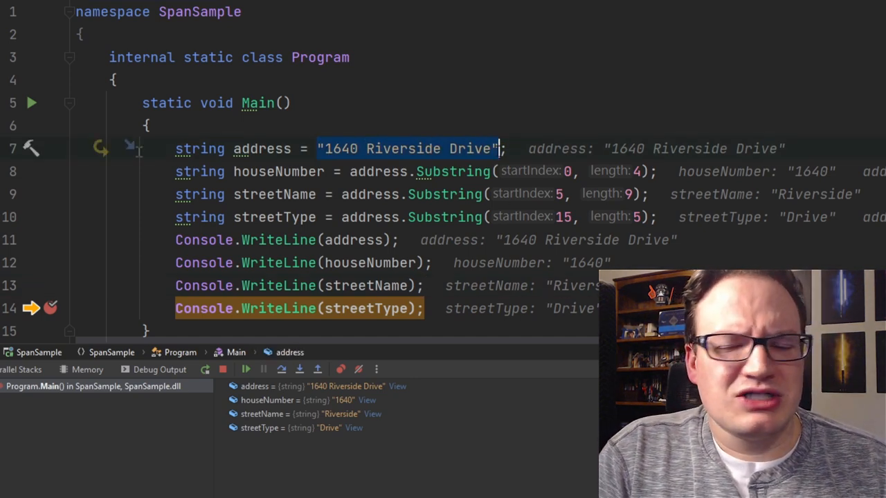
Step: Highlight the address variable, then select the house number 1640 in the address string
double_click(263, 148)
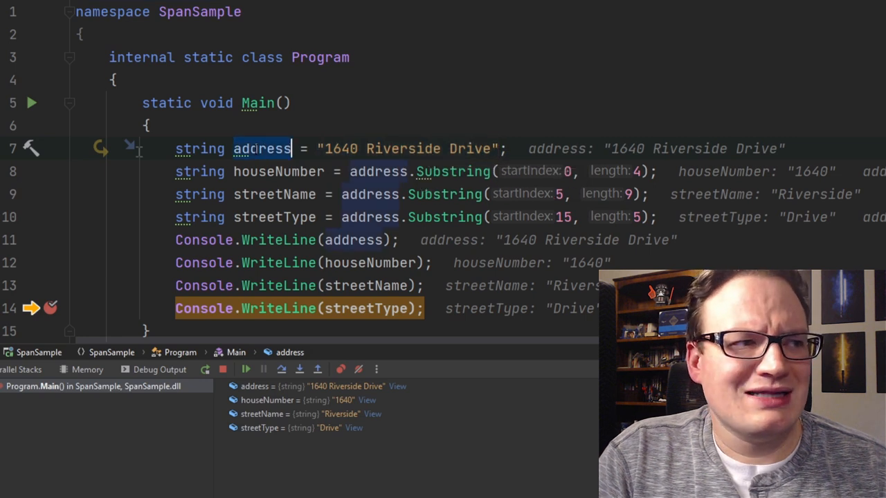
mouse_move(261, 159)
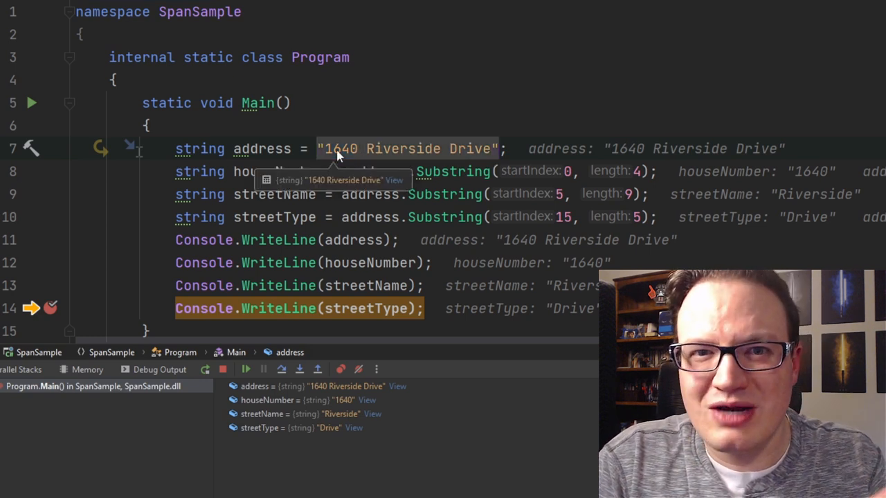
mouse_move(326, 150)
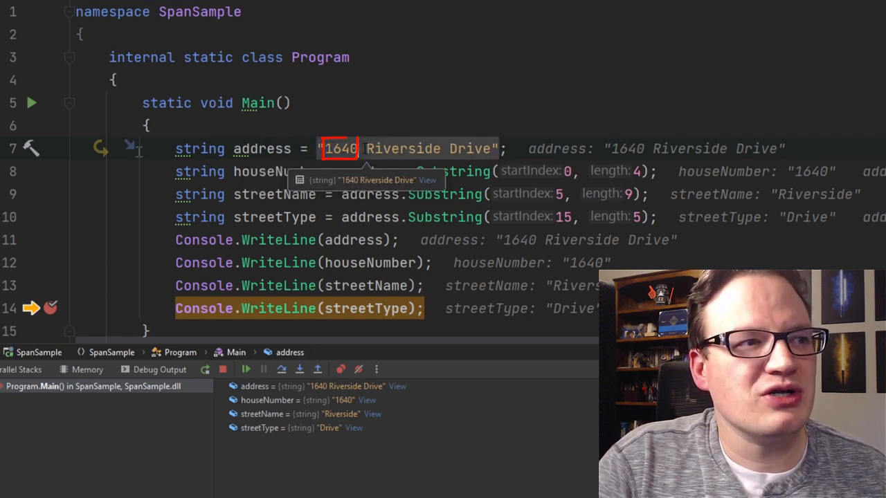
double_click(401, 148)
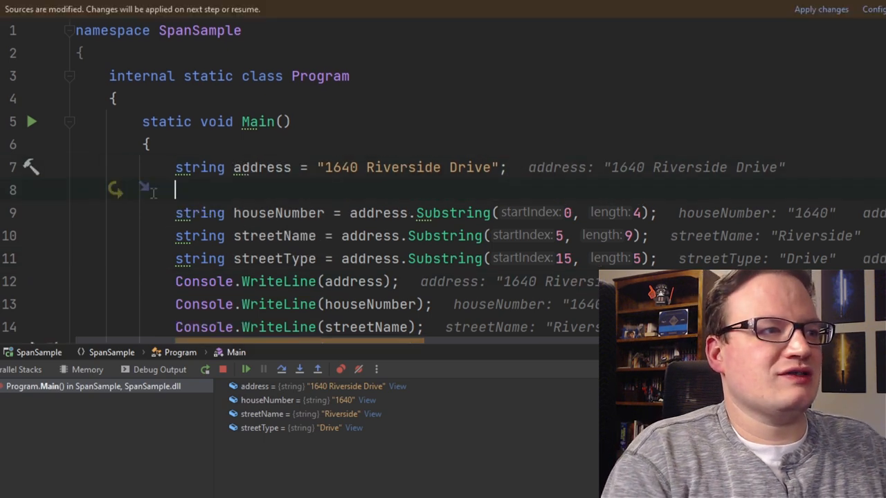
Step: Declare ReadOnlySpan<char> addressSpan = address; below the address line and duplicate that line
type("Read")
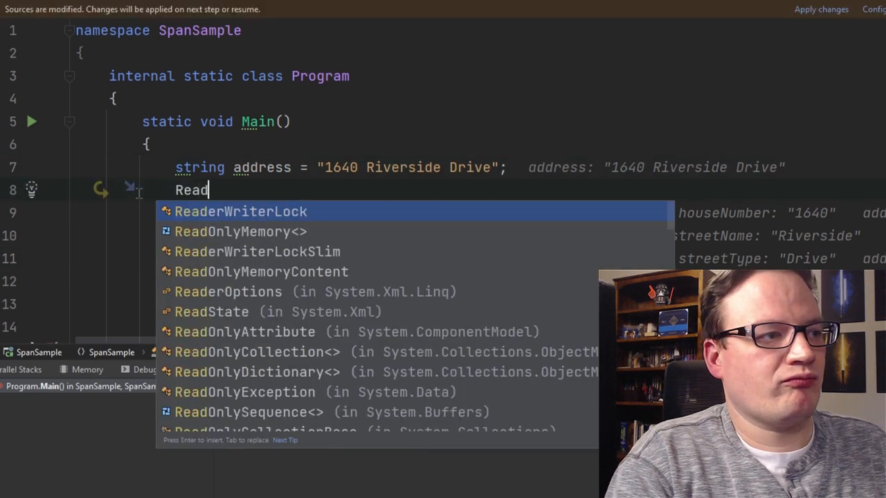
type("ONlySpan<")
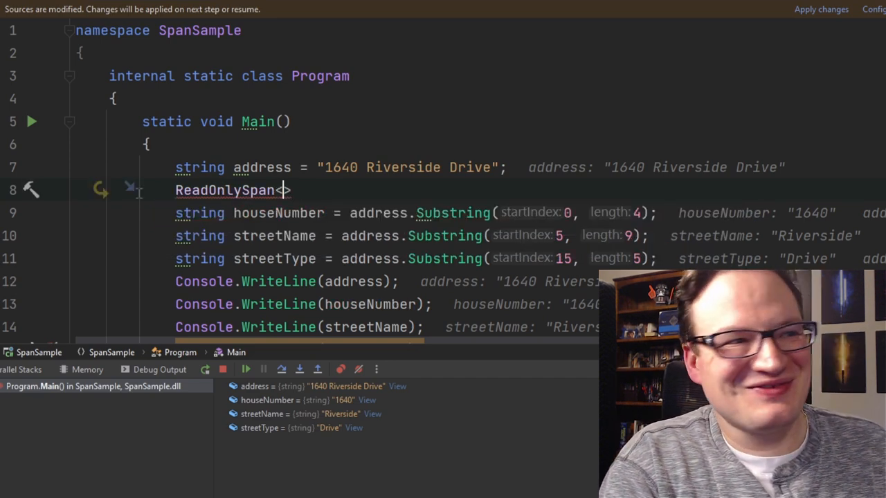
type("char>")
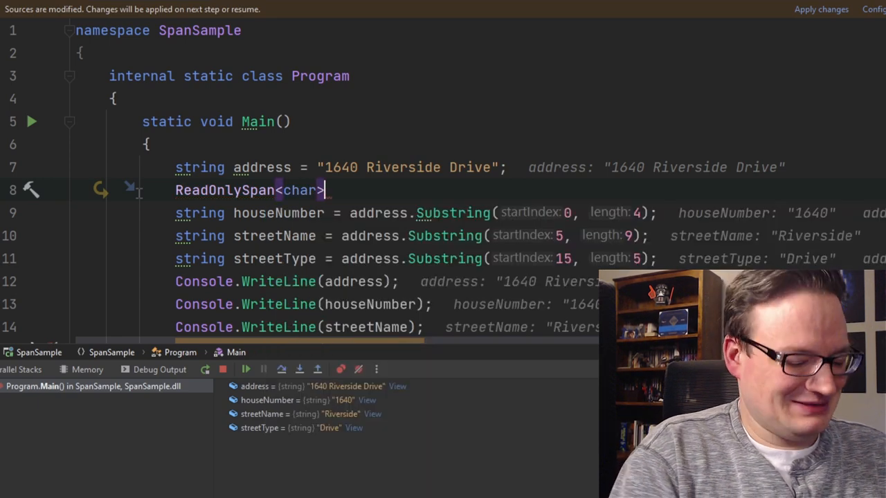
type("addressAs")
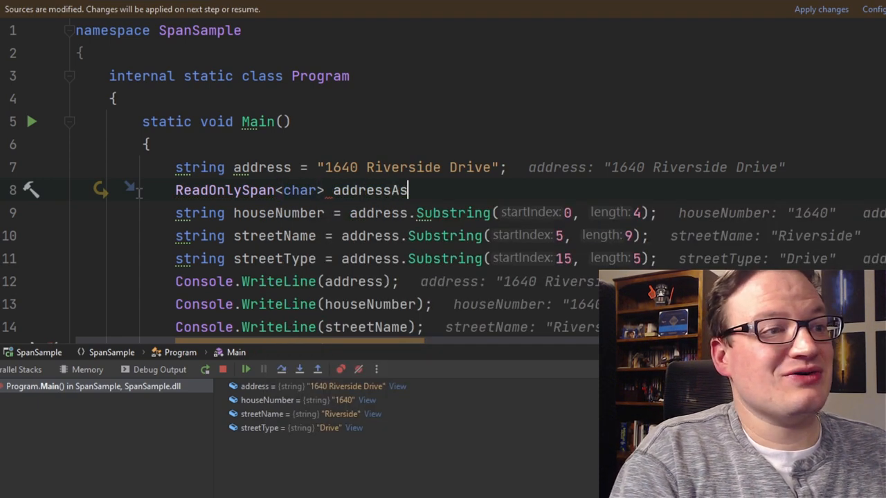
type("pan")
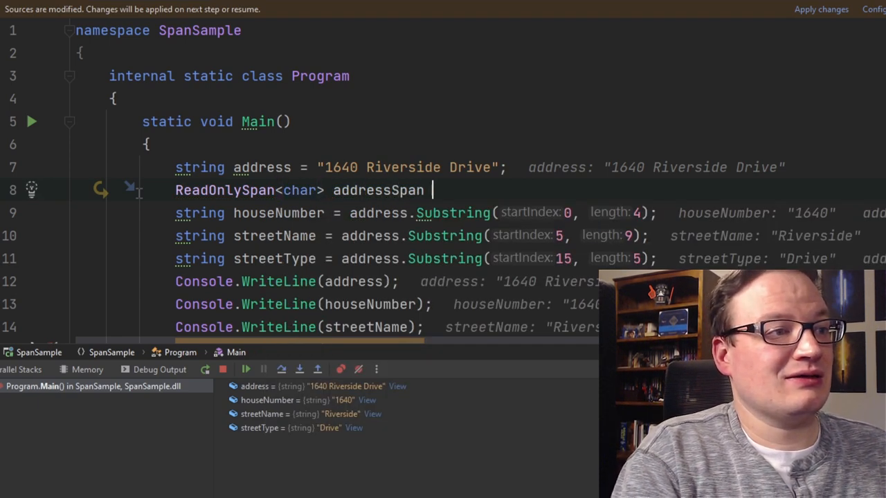
type("= address;")
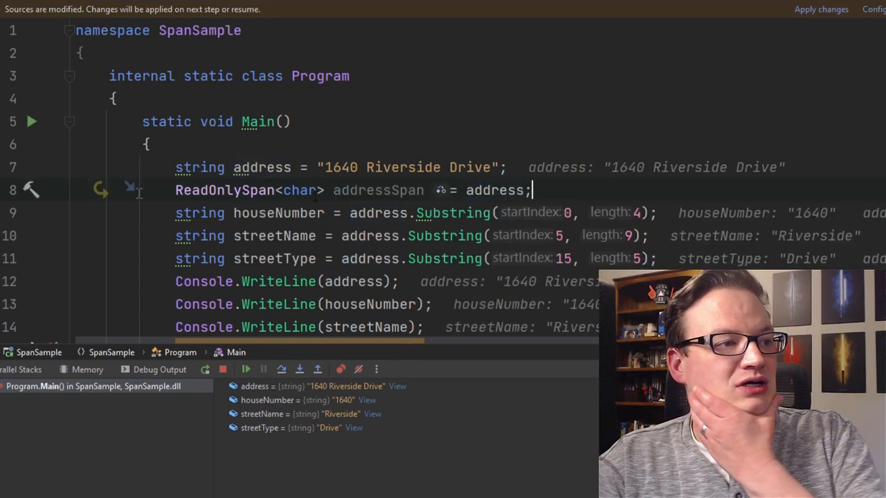
double_click(378, 190)
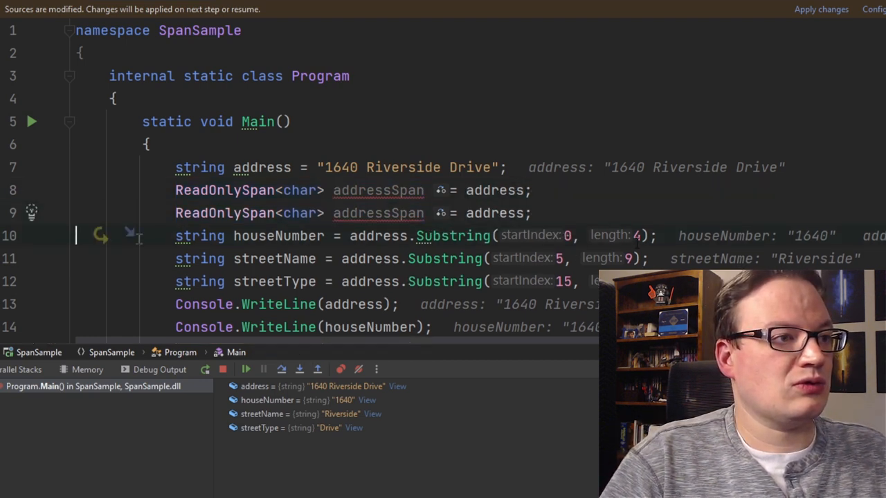
Step: Turn the duplicates into houseNumberSpan (Slice 0,4), streetNameSpan (5,9) and streetTypeSpan (15,5)
type("houseNumbe")
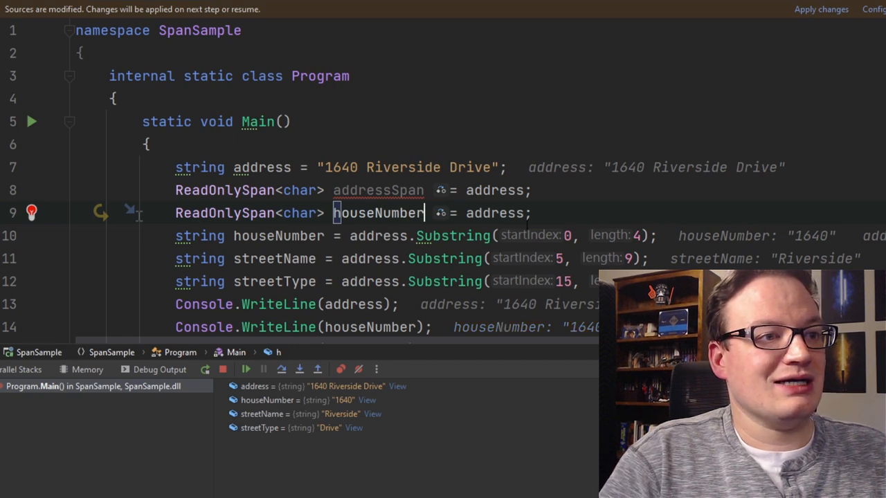
type("addressSp")
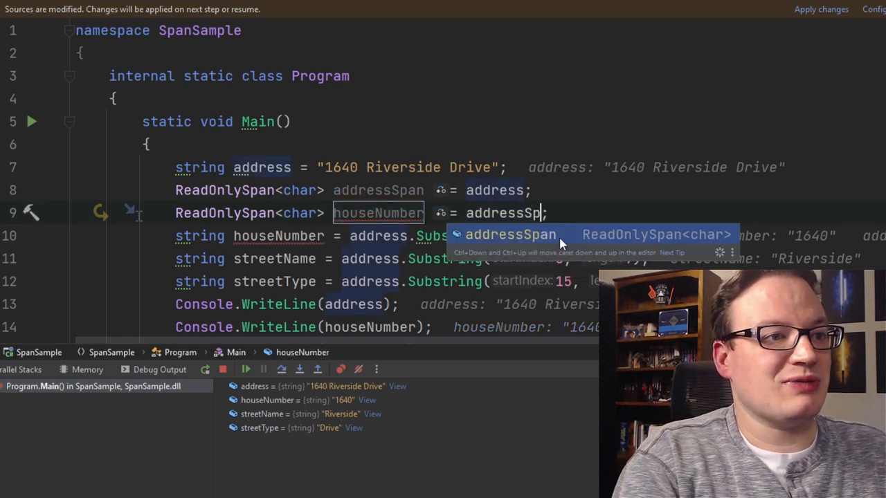
type(".S")
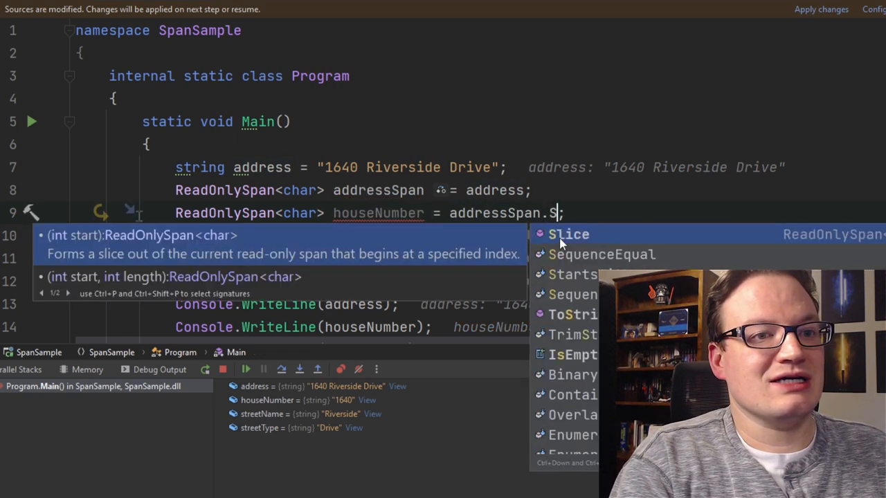
left_click(568, 233)
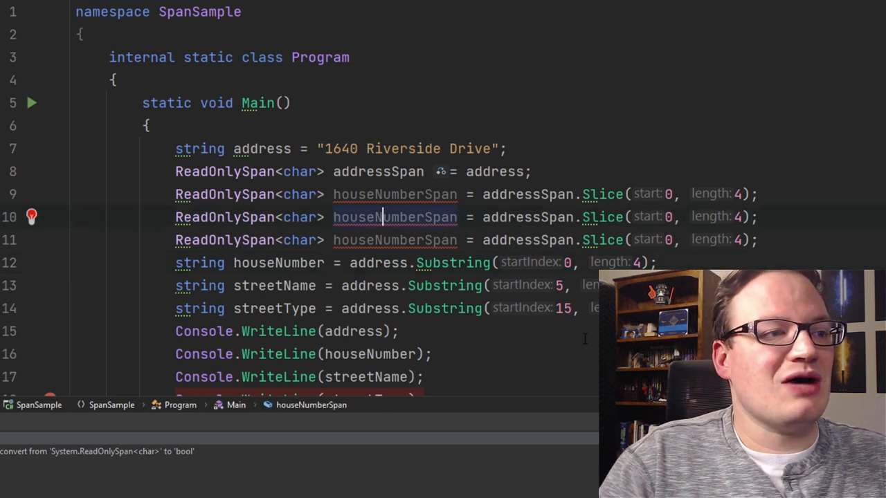
type("sSpan")
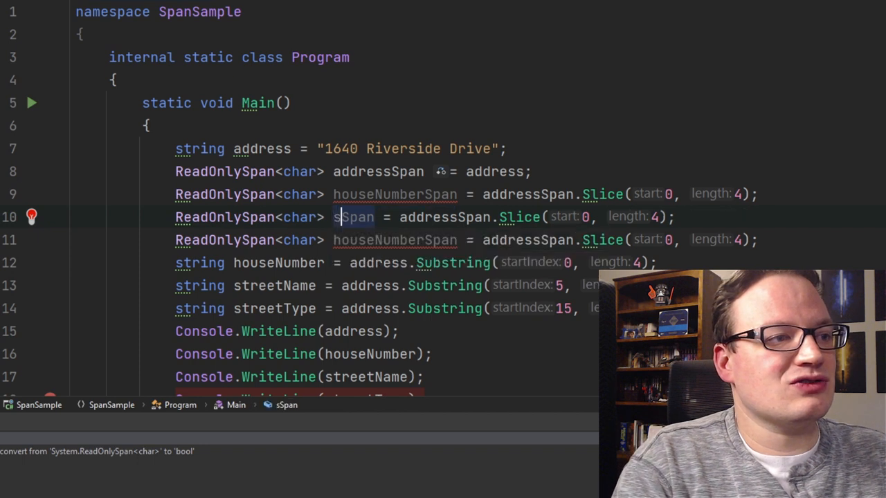
type("streetNameSpan")
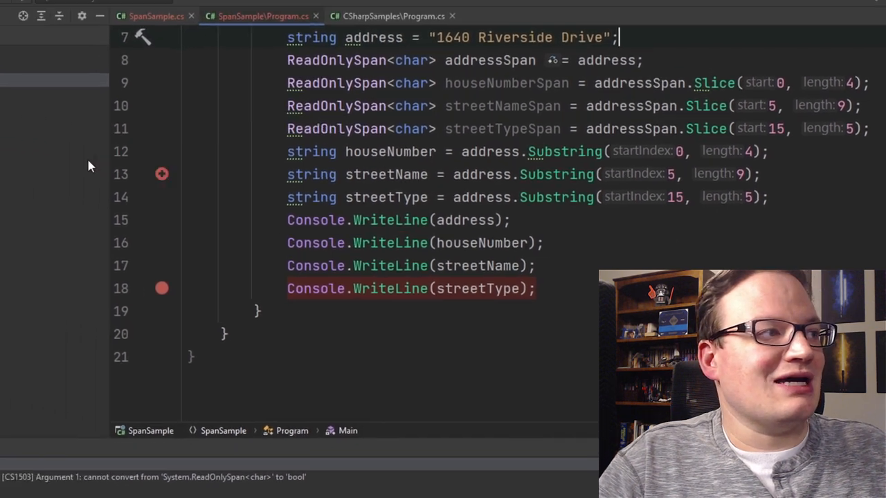
Step: Debug SpanSample from the project menu and inspect the streetTypeSpan and houseNumberSpan variables
right_click(76, 113)
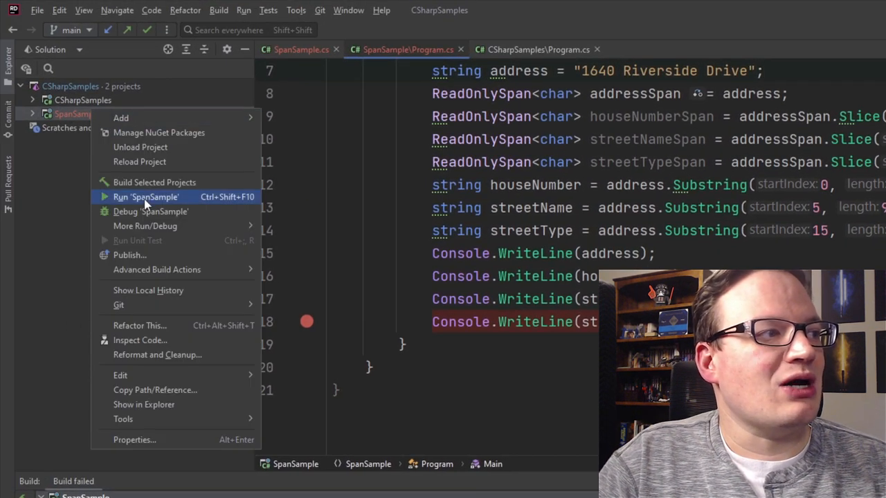
left_click(145, 197)
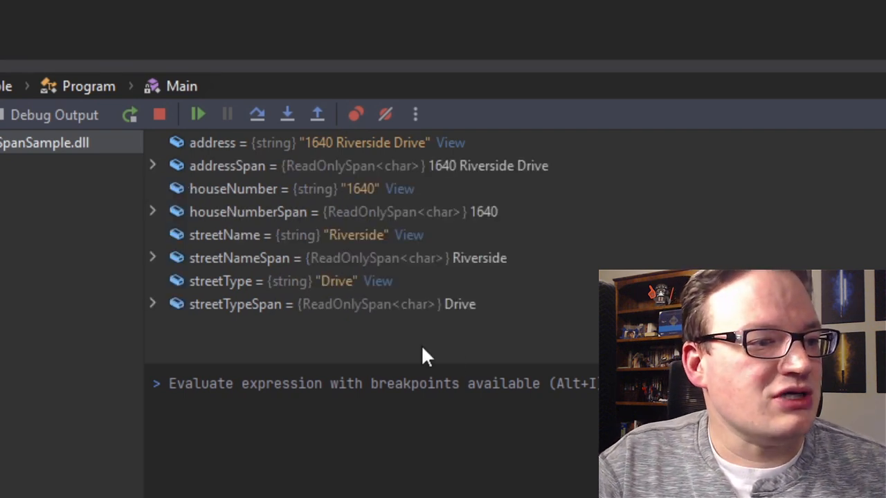
mouse_move(301, 235)
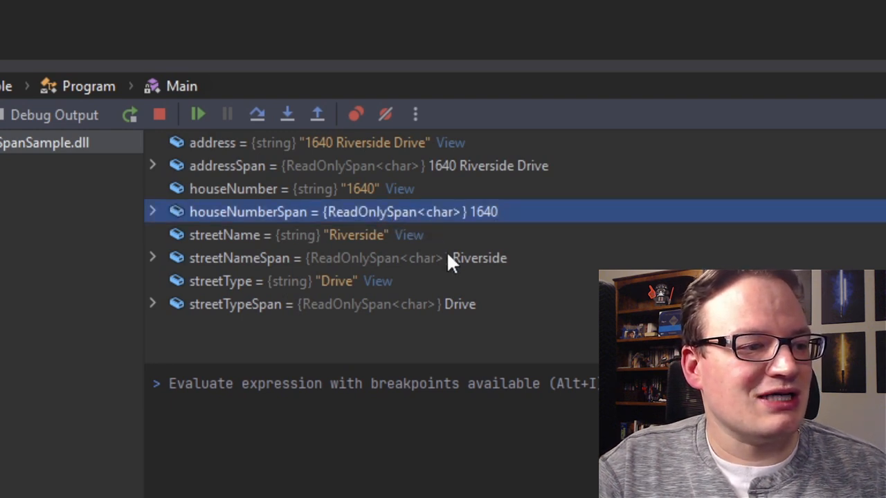
left_click(454, 304)
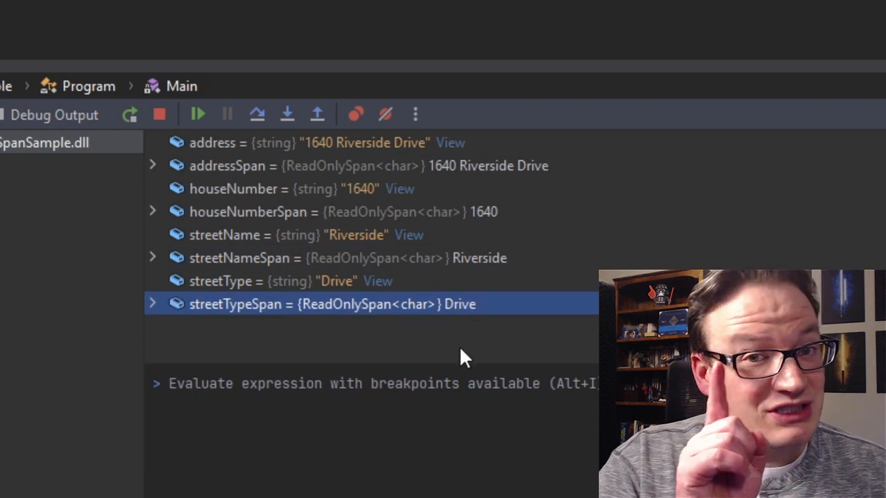
mouse_move(515, 251)
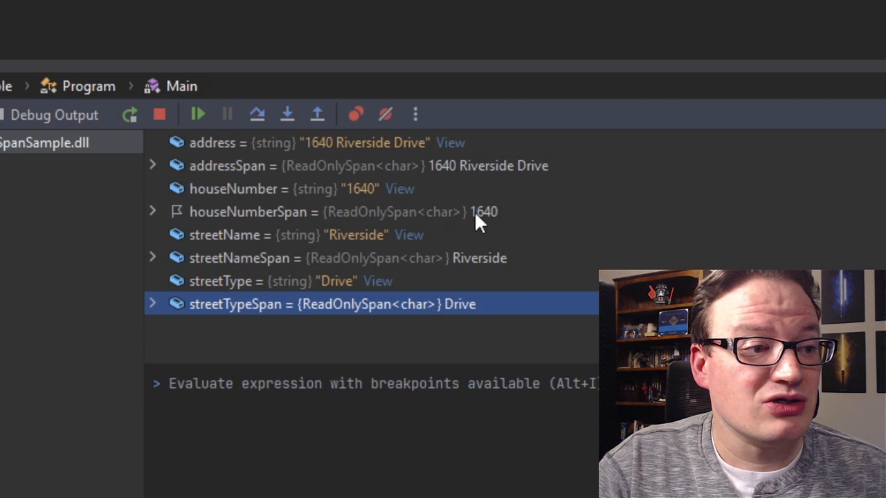
left_click(339, 211)
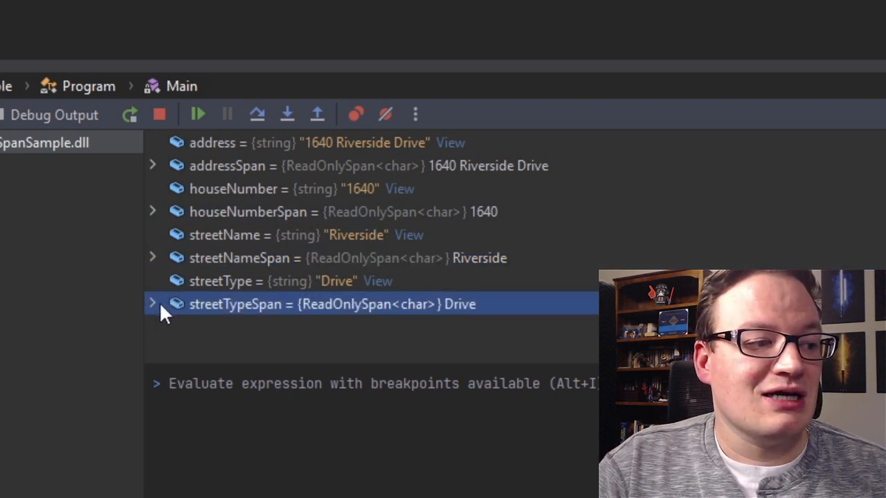
Step: Expand streetTypeSpan and houseNumberSpan in the Variables pane to view their chars
left_click(152, 304)
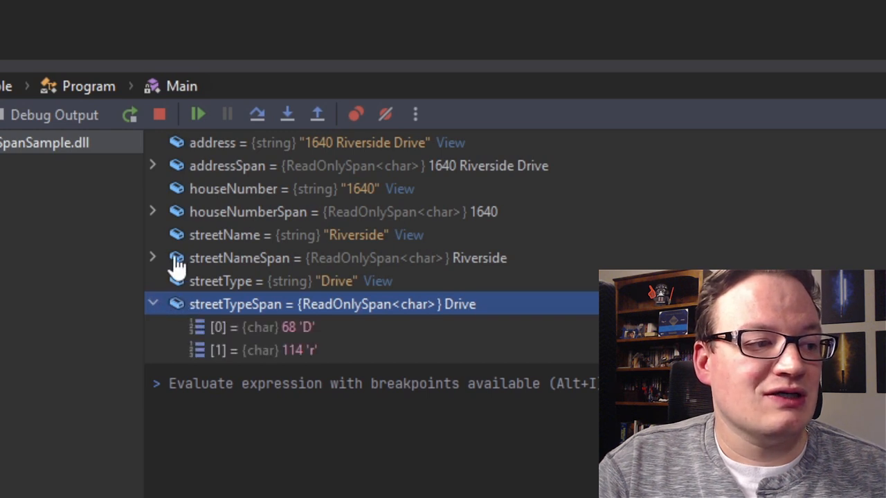
mouse_move(166, 225)
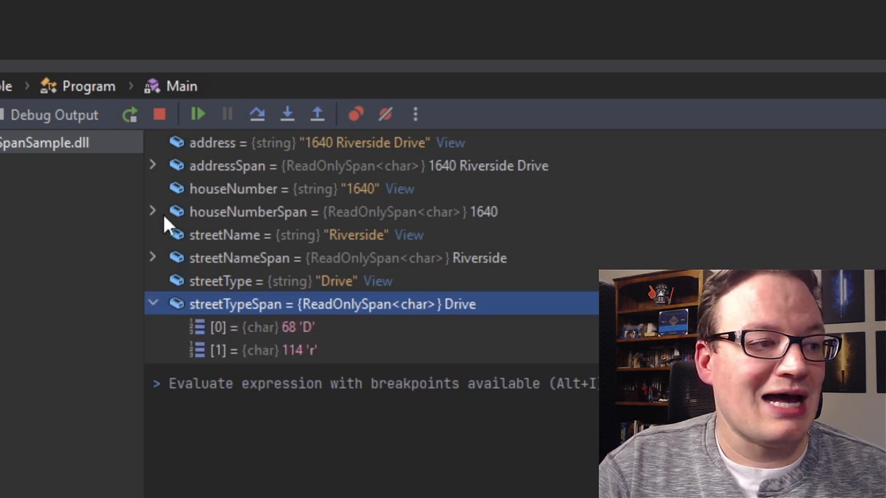
left_click(152, 212)
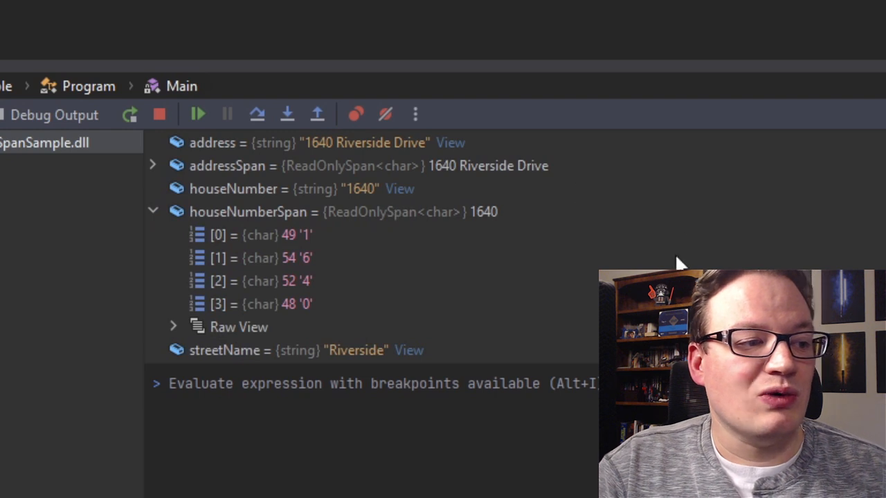
mouse_move(332, 238)
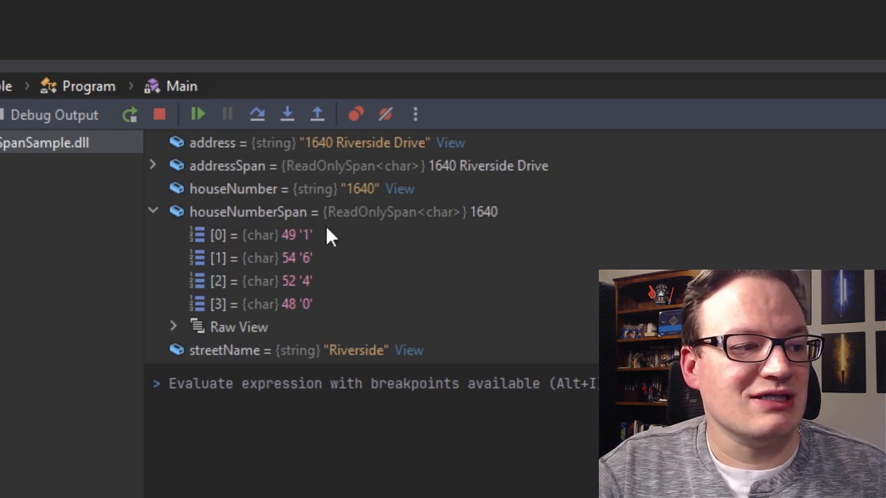
mouse_move(290, 273)
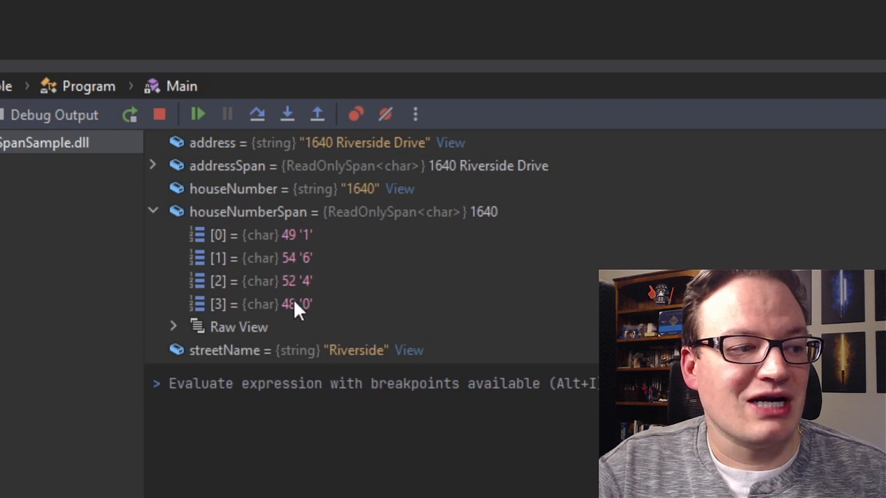
mouse_move(296, 255)
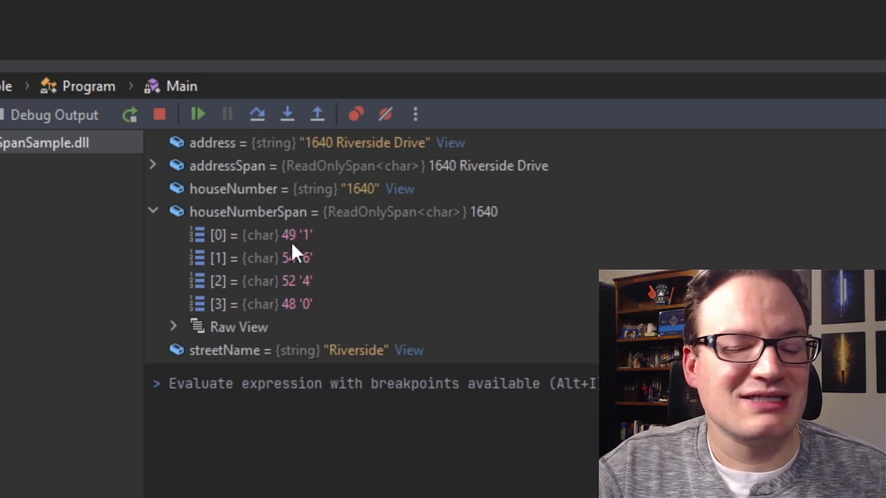
mouse_move(312, 257)
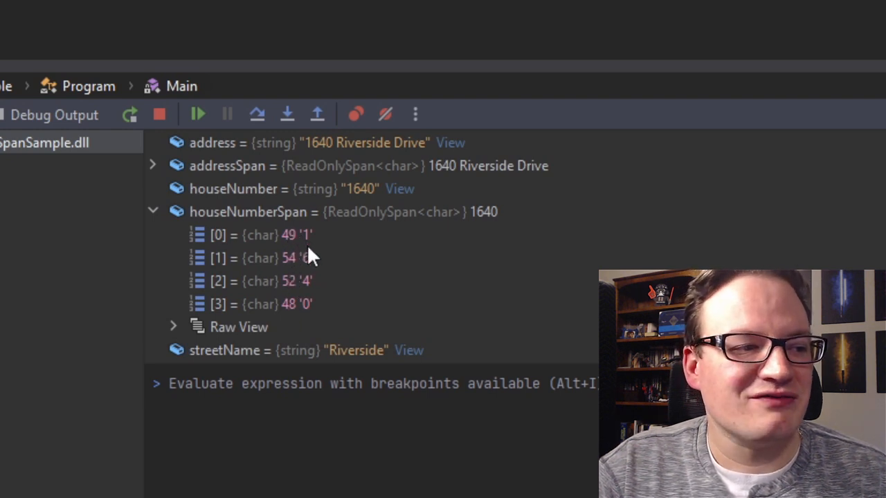
mouse_move(221, 243)
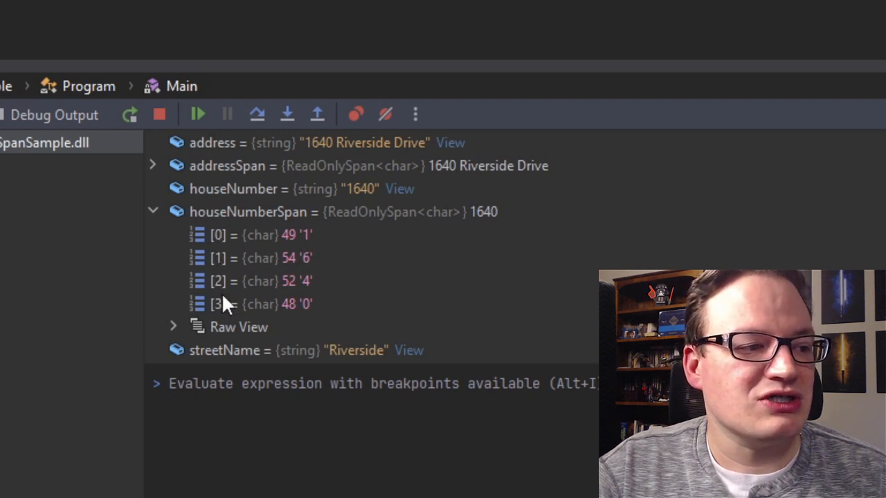
Step: Expand houseNumberSpan's Raw View and _pointer to show Length 4 and address 0x1f85a69acac
left_click(174, 327)
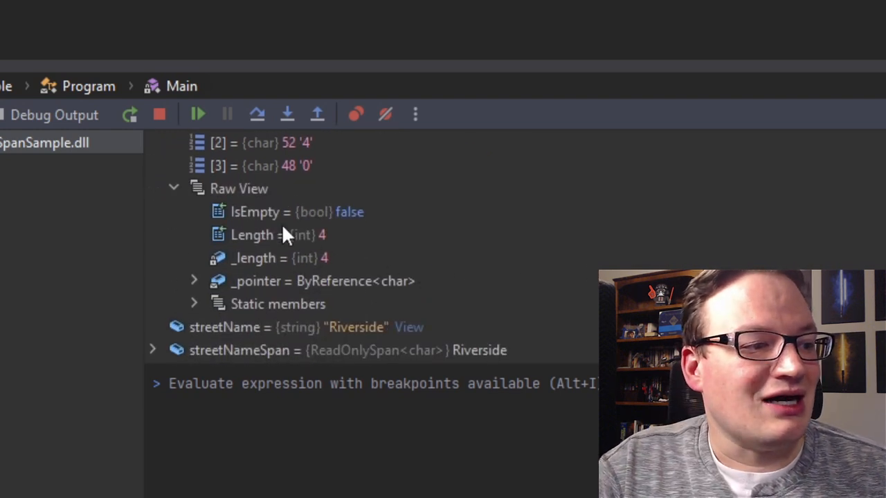
mouse_move(334, 249)
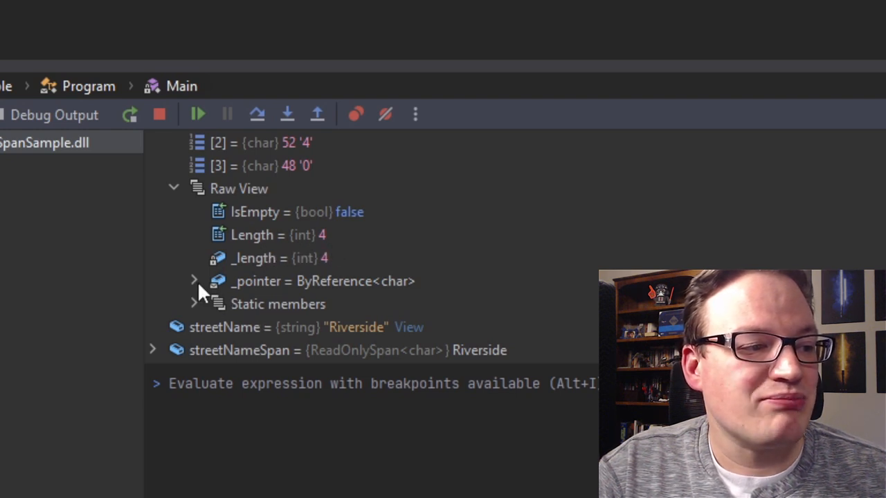
left_click(194, 281)
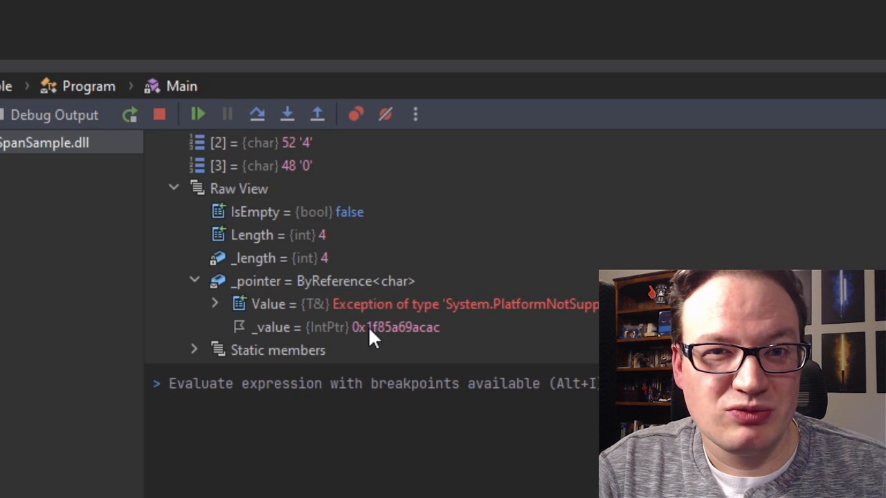
Step: Expand addressSpan's Raw View and _pointer, revealing Length 20 and pointer 0x1f85a69acac
scroll("down", 3)
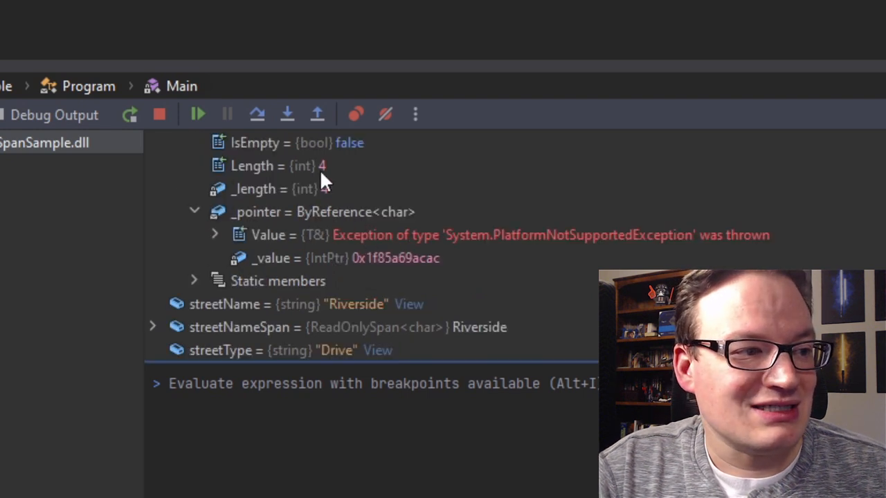
mouse_move(477, 267)
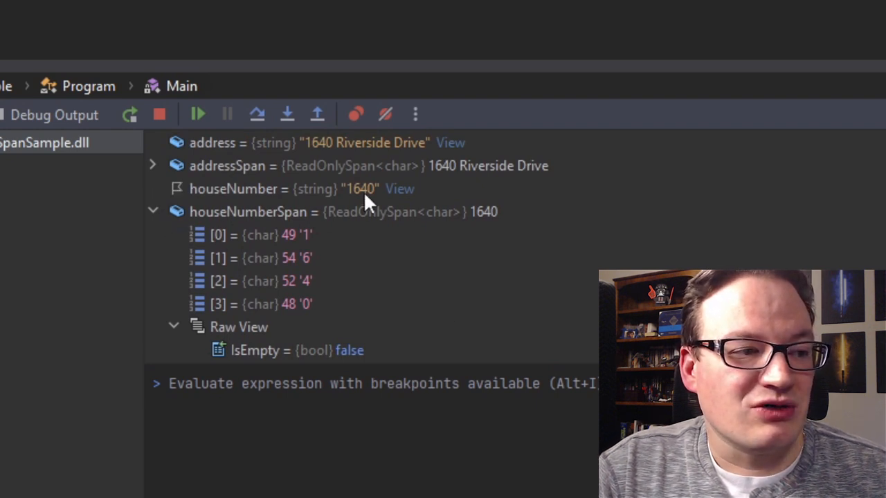
mouse_move(208, 299)
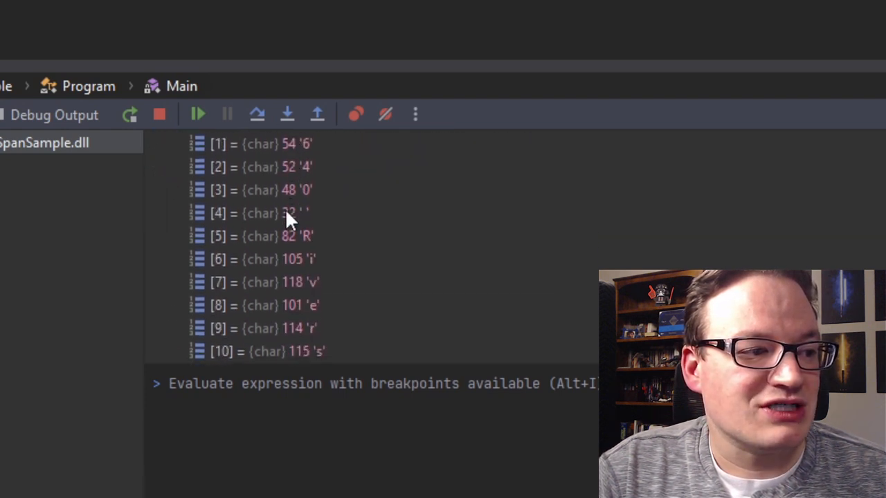
scroll("down", 3)
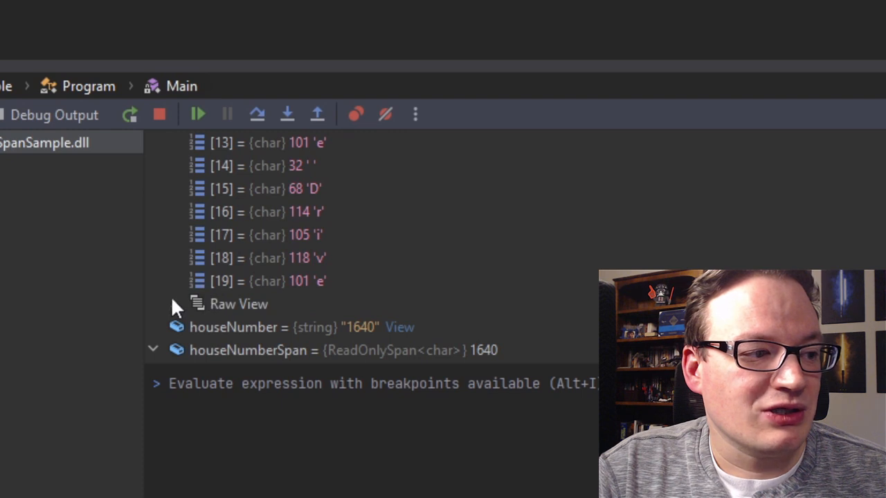
left_click(174, 304)
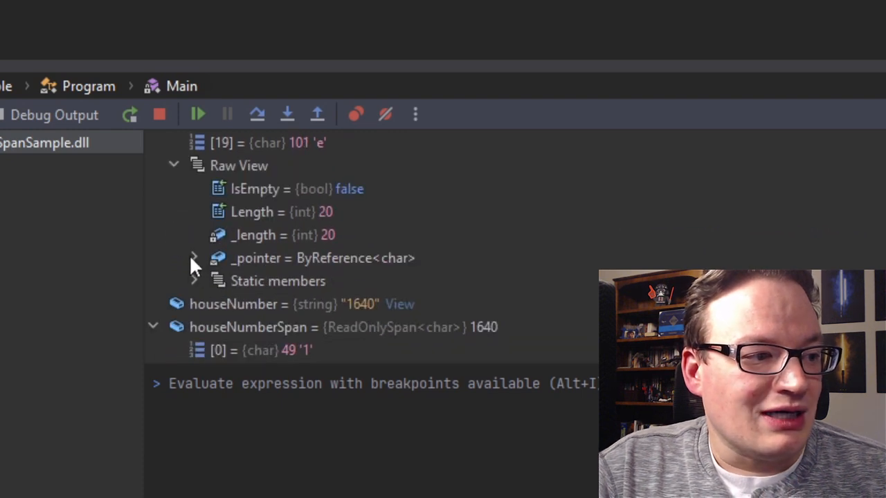
left_click(194, 259)
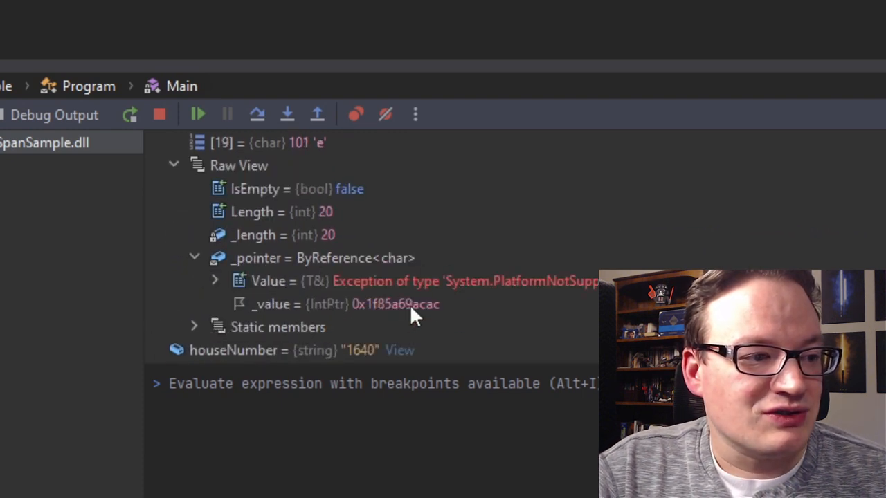
mouse_move(478, 320)
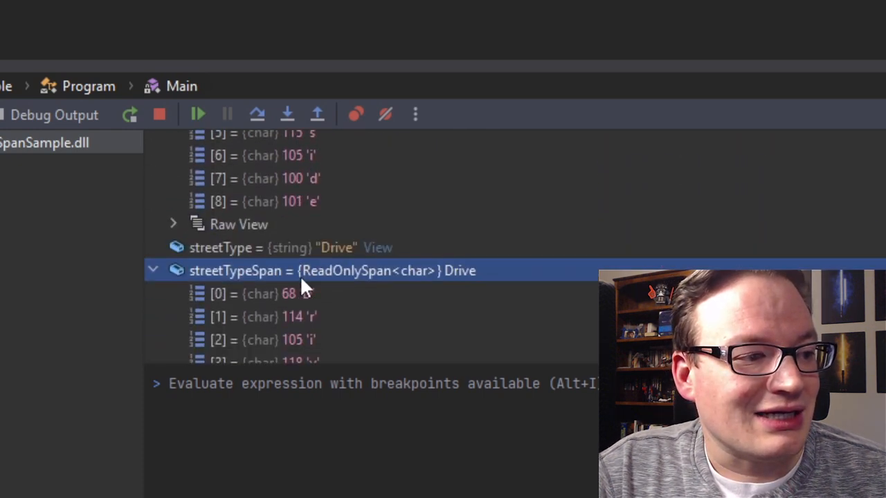
Step: Expand streetNameSpan's Raw View and _pointer to show Length 9 and a pointer ending acb6
left_click(173, 224)
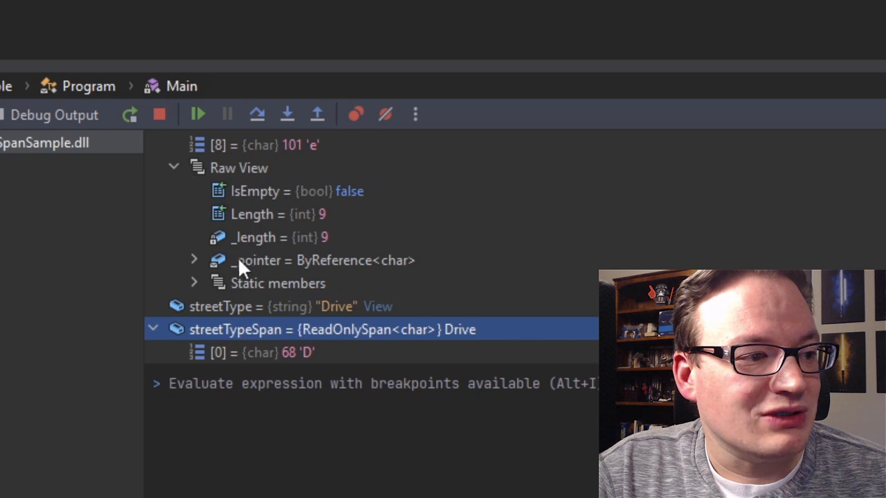
left_click(194, 260)
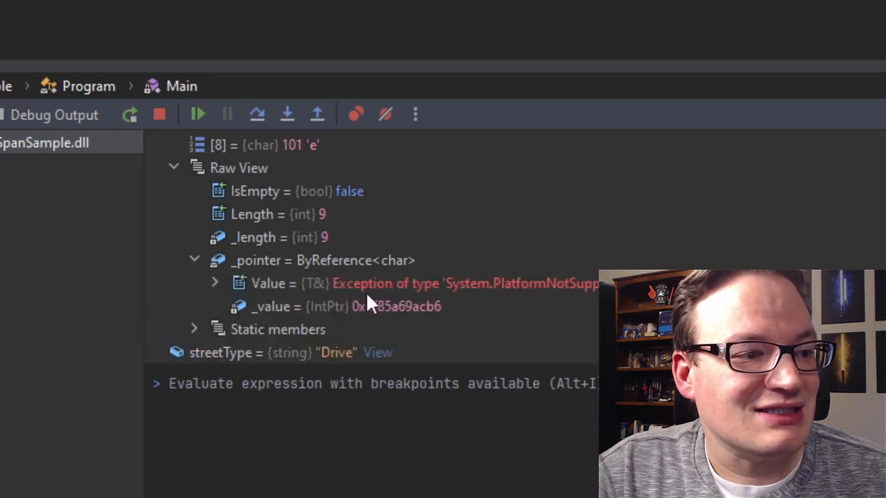
mouse_move(445, 322)
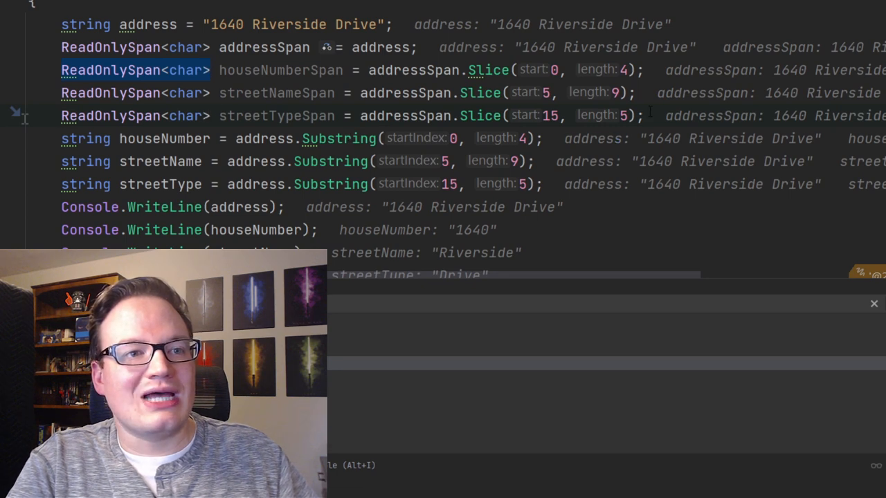
Step: Append .ToString() to the streetTypeSpan Slice(15, 5) call using completion
type("ToString")
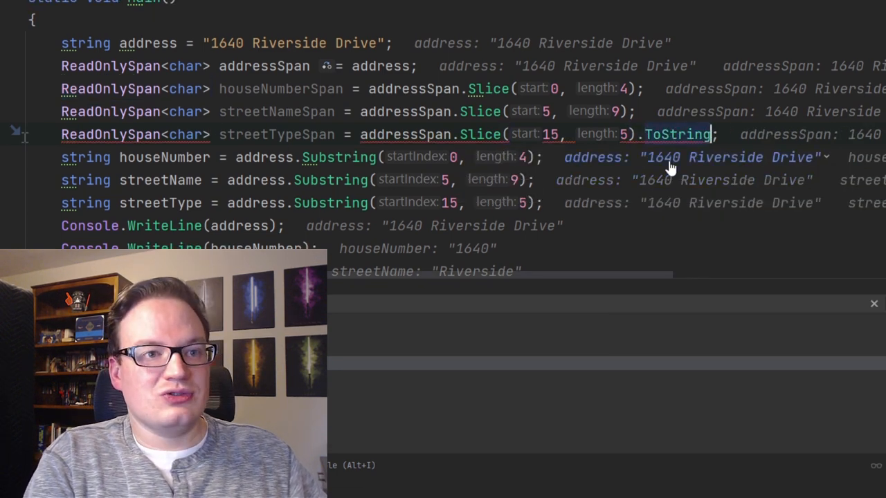
type("()")
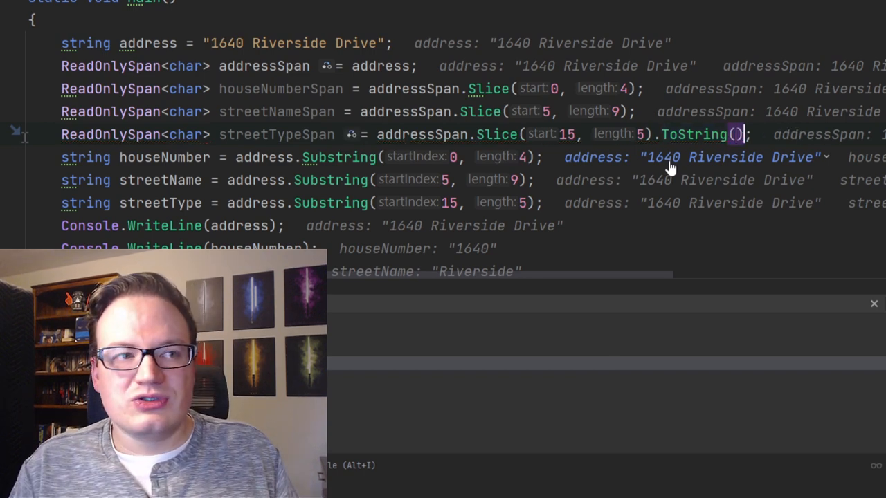